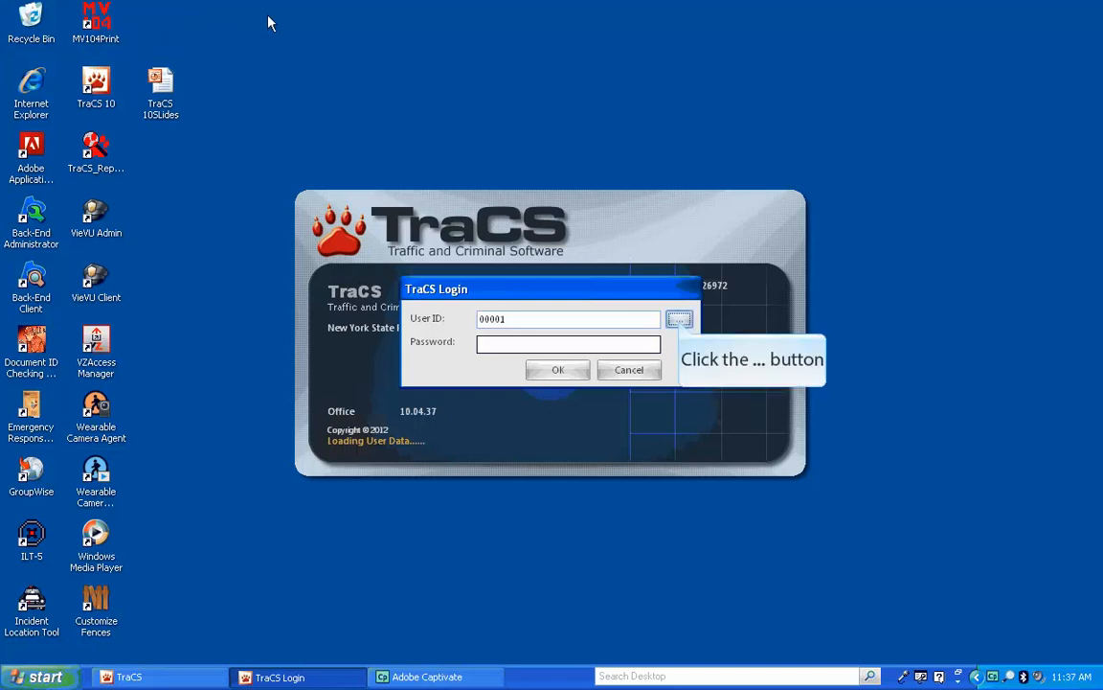
Log in as user 00001 from the user list and submit the password.
{"action": "left_click", "coordinate": [678, 318]}
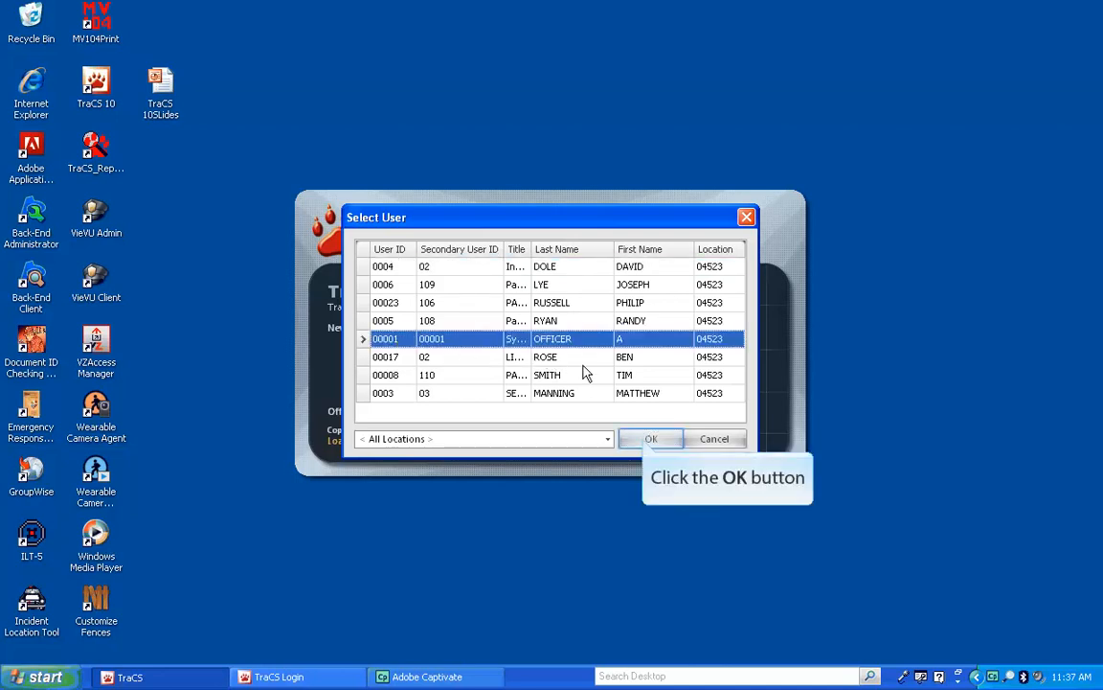
{"action": "left_click", "coordinate": [652, 438]}
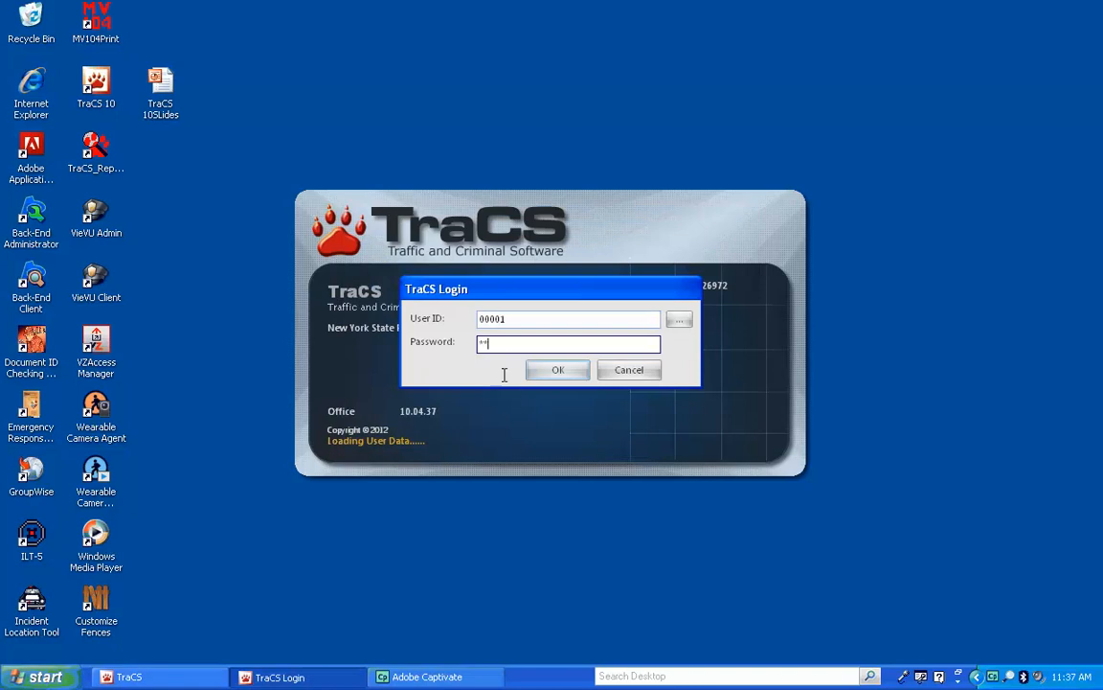
{"action": "left_click", "coordinate": [557, 370]}
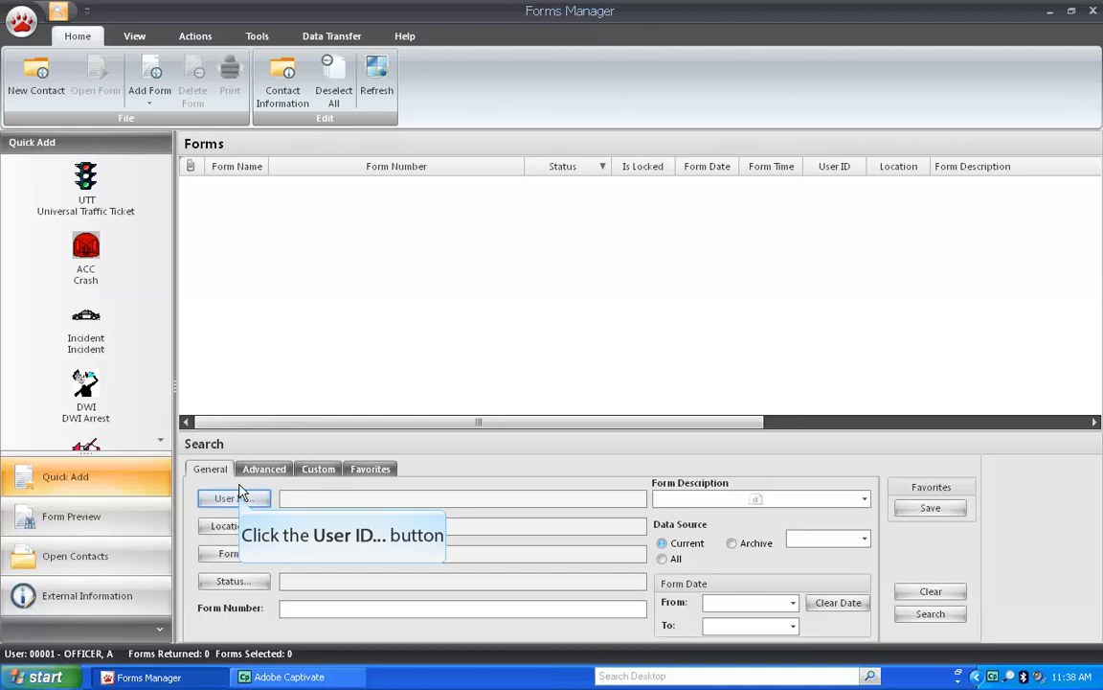
Choose user ID 00001 and form type Crash as the General search criteria.
{"action": "left_click", "coordinate": [234, 498]}
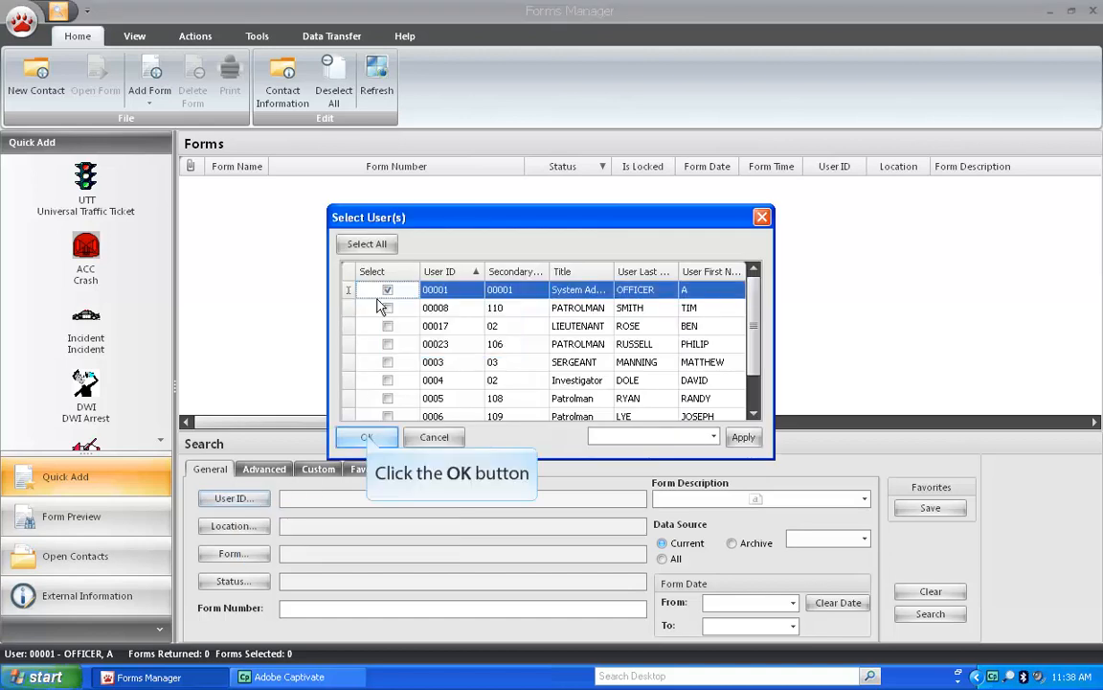
{"action": "left_click", "coordinate": [366, 437]}
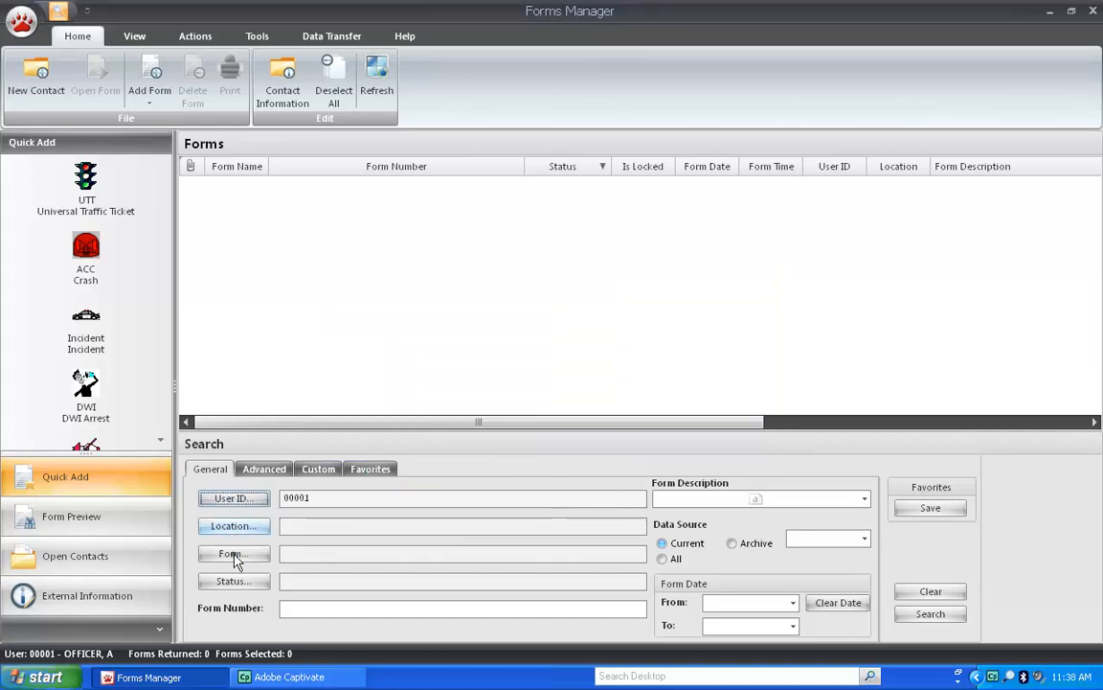
{"action": "left_click", "coordinate": [233, 554]}
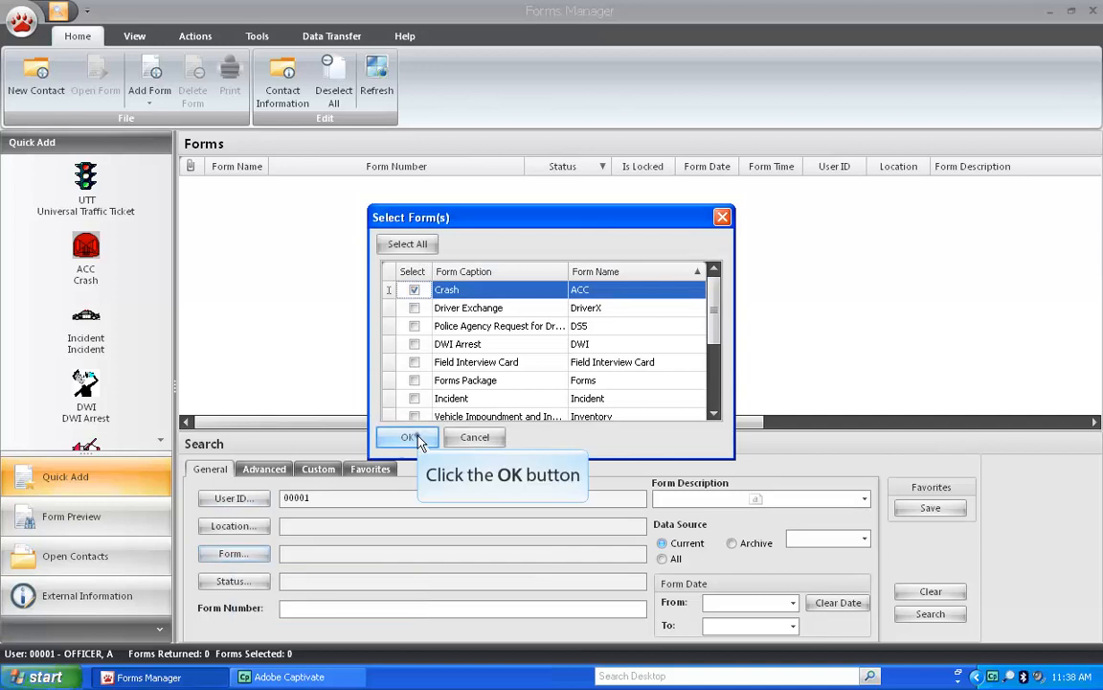
{"action": "left_click", "coordinate": [406, 437]}
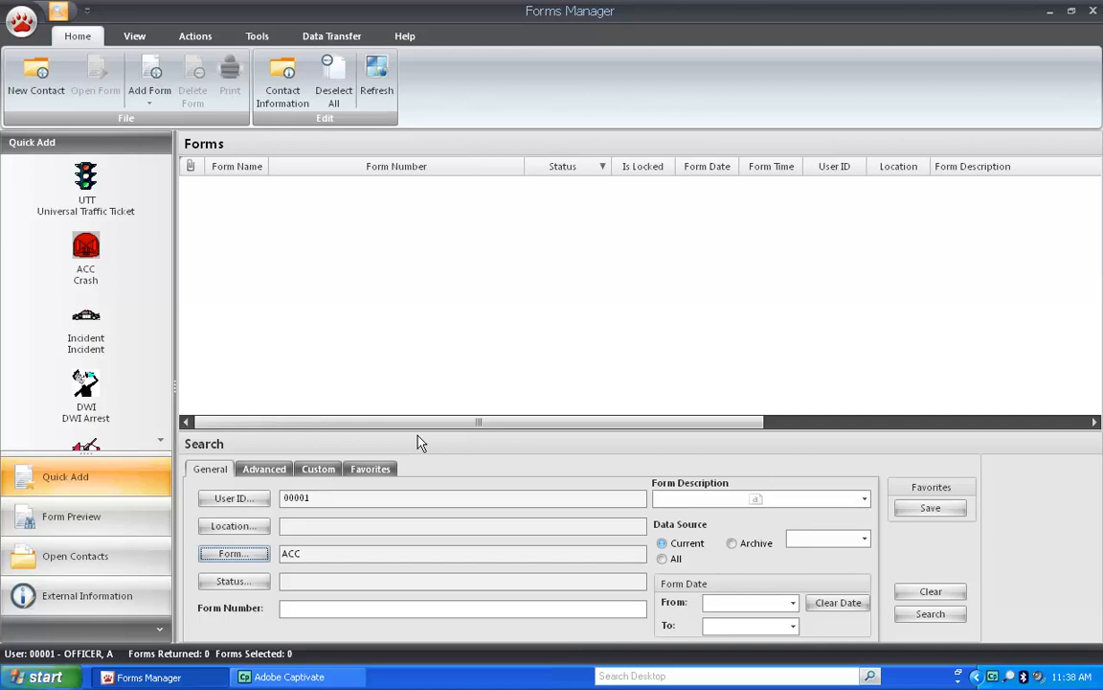
{"action": "mouse_move", "coordinate": [942, 622]}
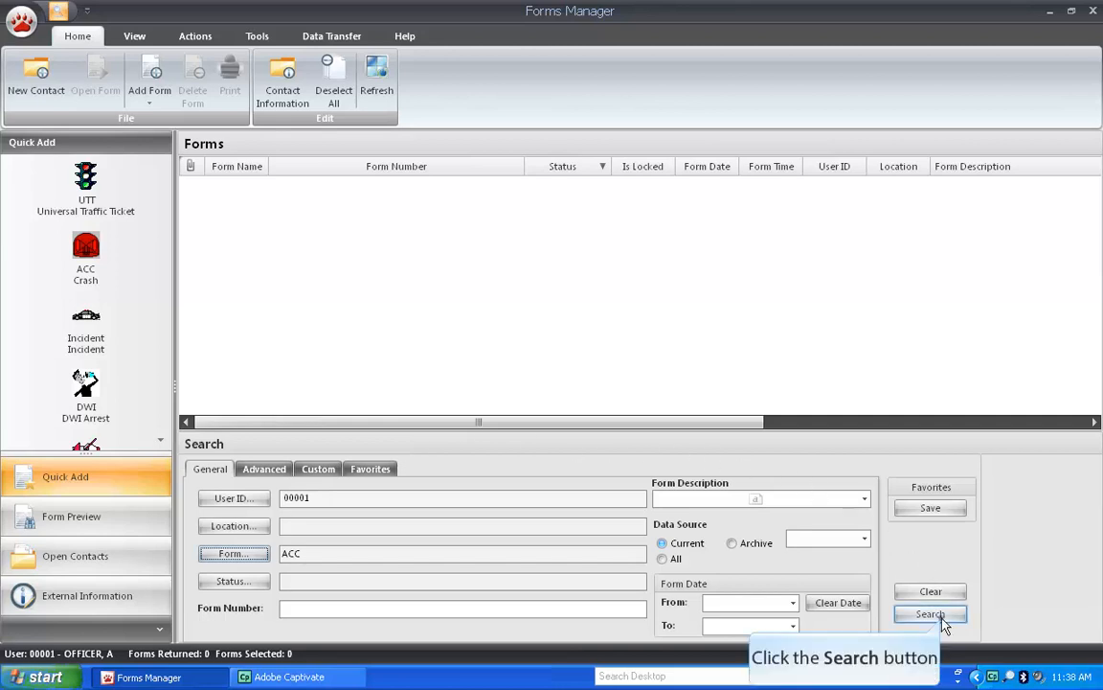
Run the search for ACC crash forms and save it as favourite '00001 acc'.
{"action": "left_click", "coordinate": [931, 613]}
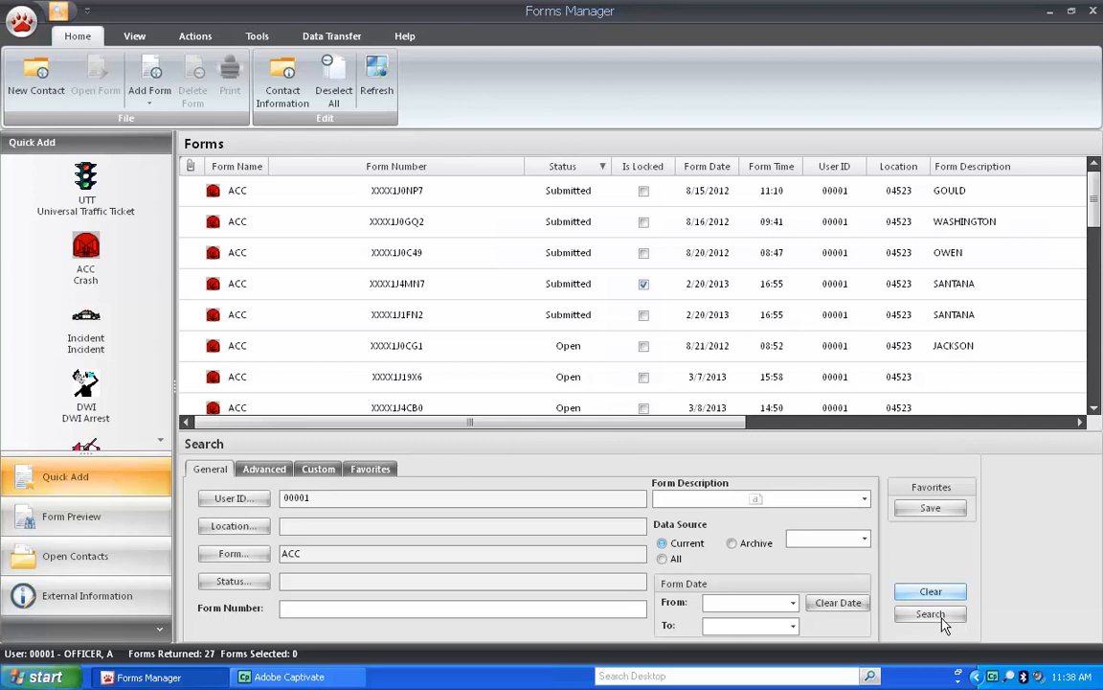
{"action": "mouse_move", "coordinate": [931, 507]}
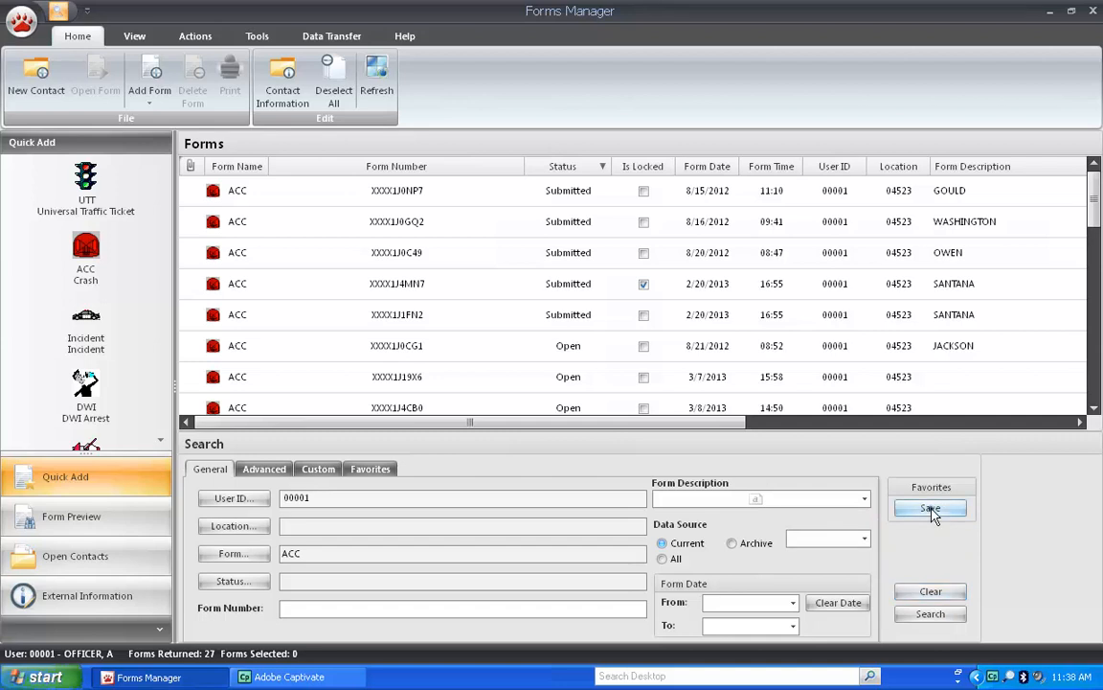
{"action": "left_click", "coordinate": [929, 507]}
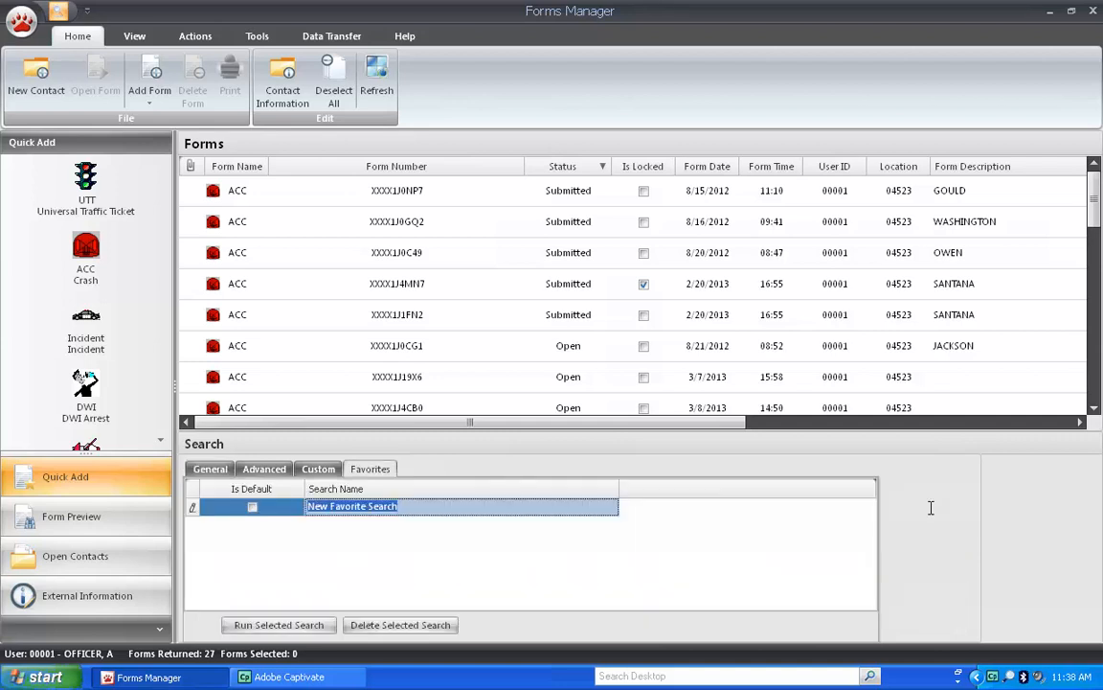
{"action": "type", "text": "00001 acc"}
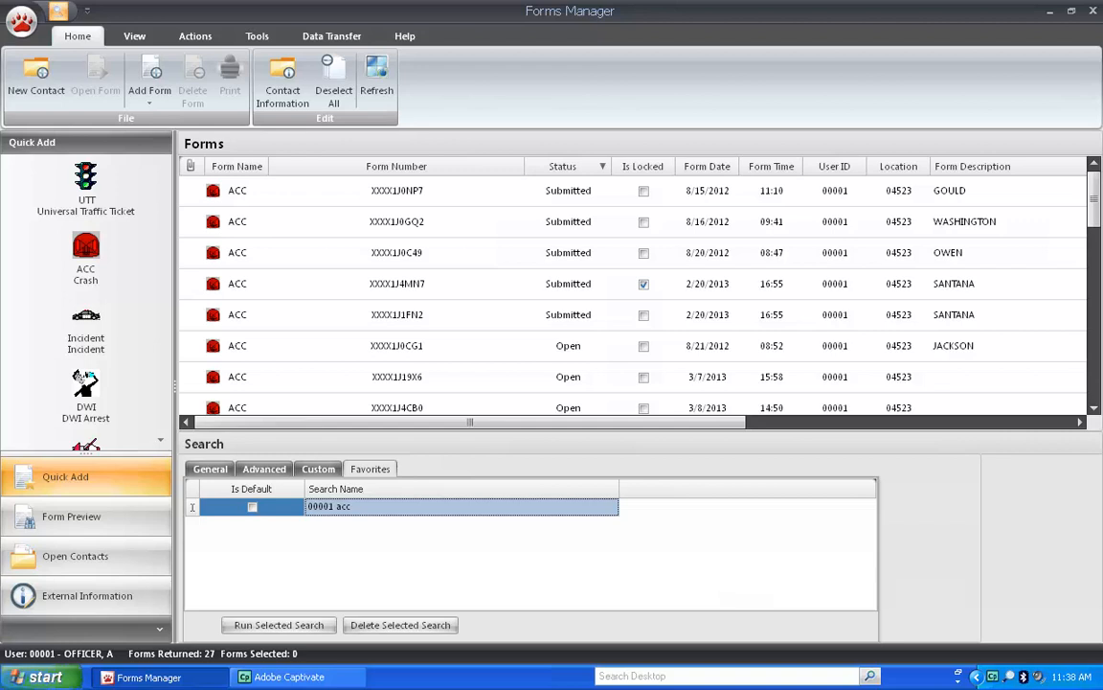
Review the Advanced and Custom search criteria, then return to General.
{"action": "left_click", "coordinate": [264, 468]}
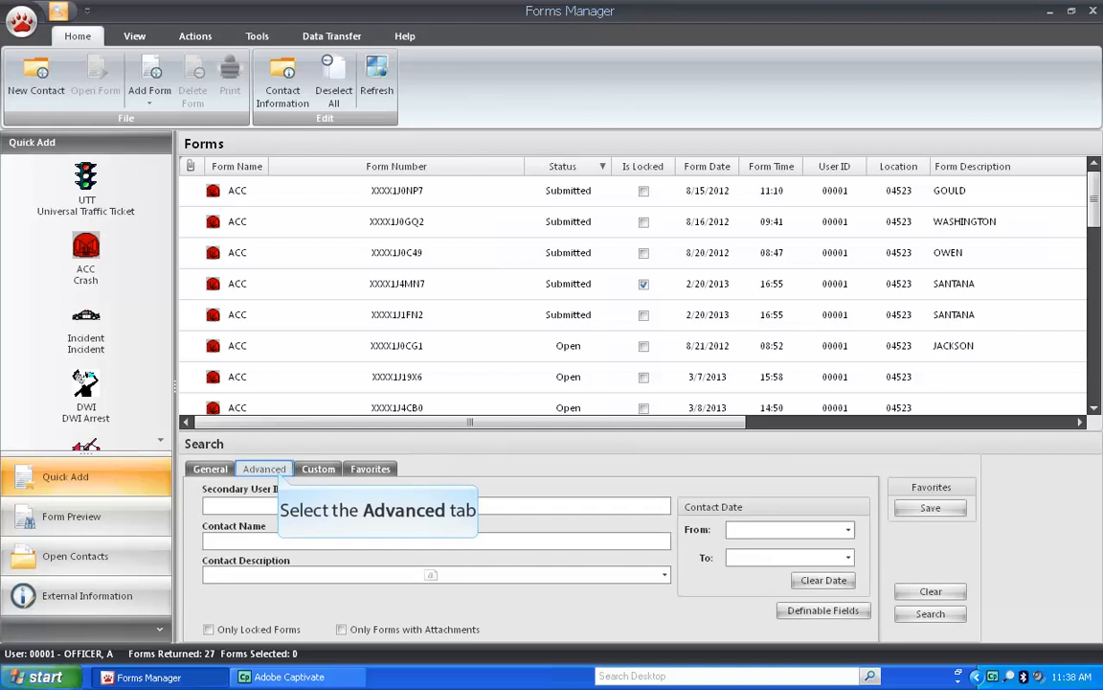
{"action": "left_click", "coordinate": [264, 468]}
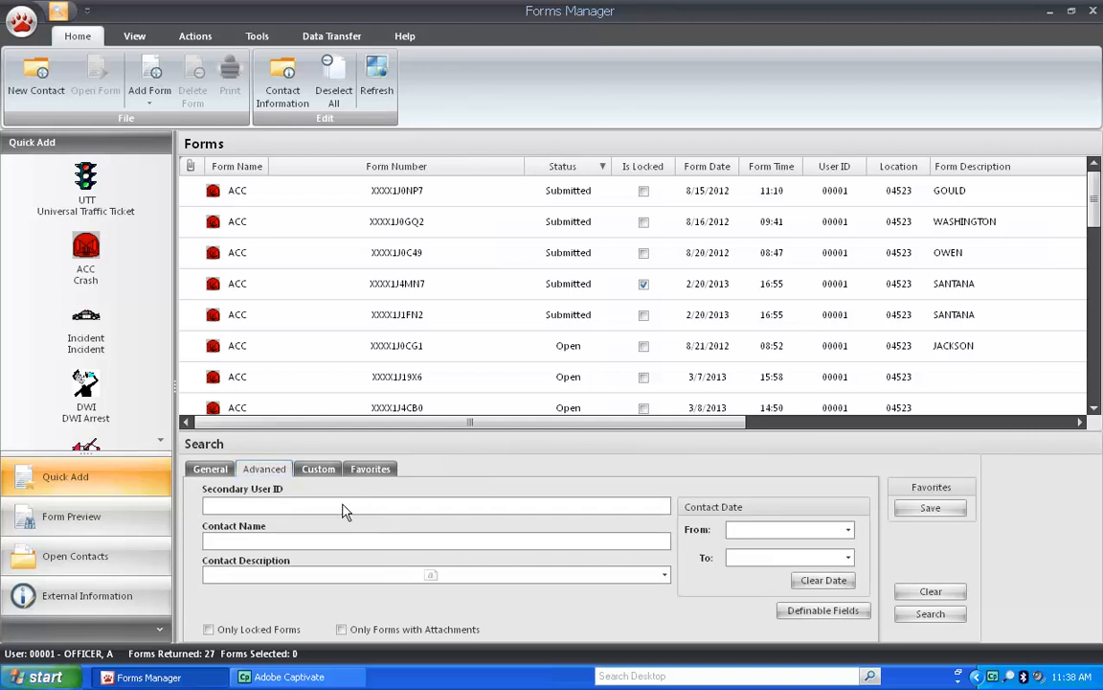
{"action": "left_click", "coordinate": [318, 468]}
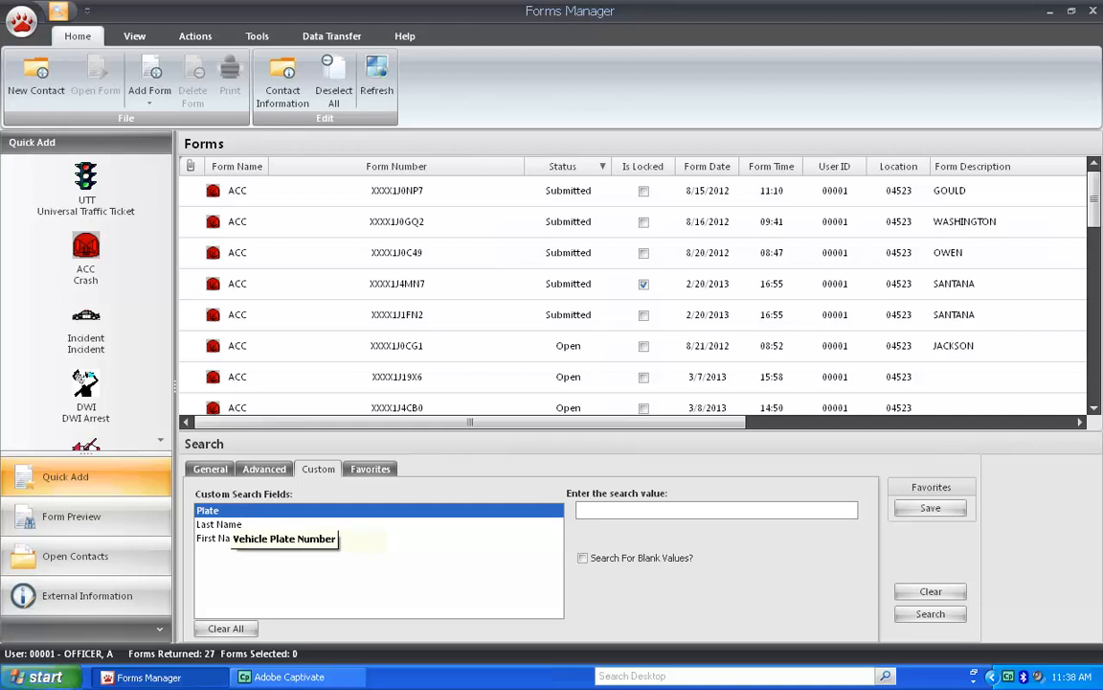
{"action": "left_click", "coordinate": [210, 467]}
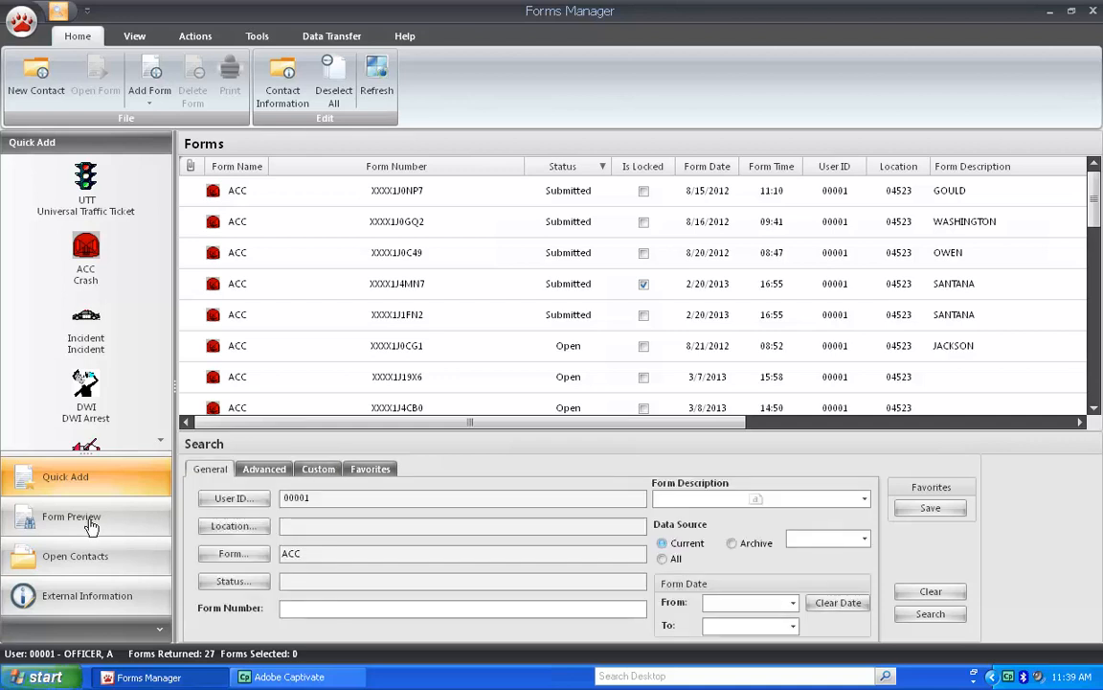
{"action": "mouse_move", "coordinate": [71, 517]}
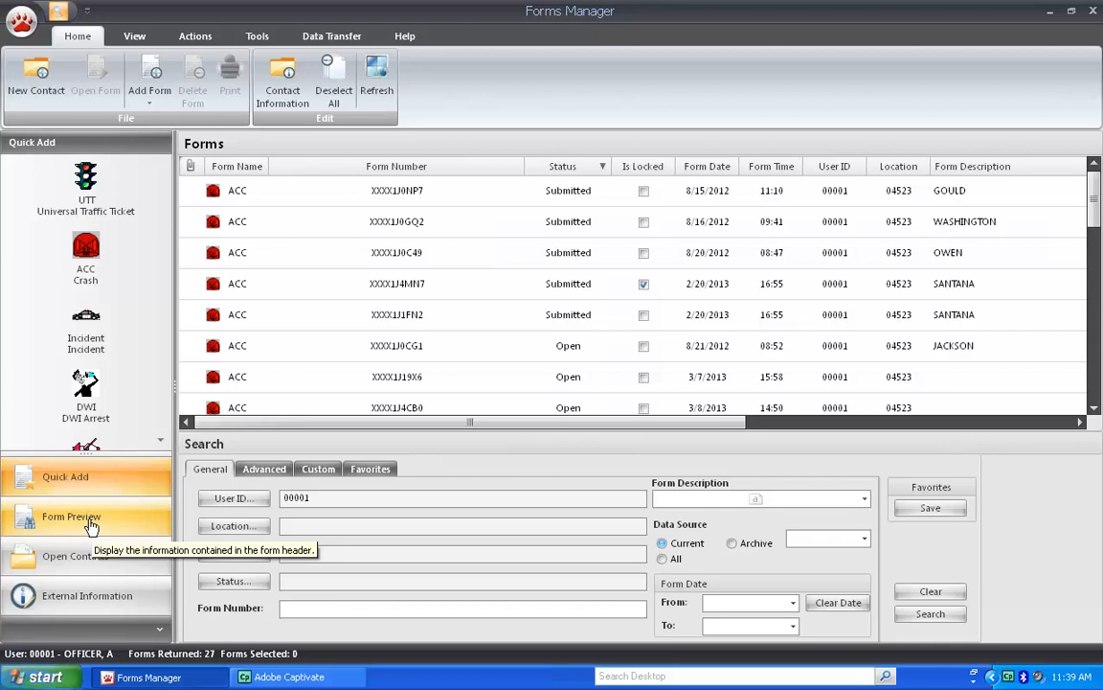
{"action": "mouse_move", "coordinate": [92, 526]}
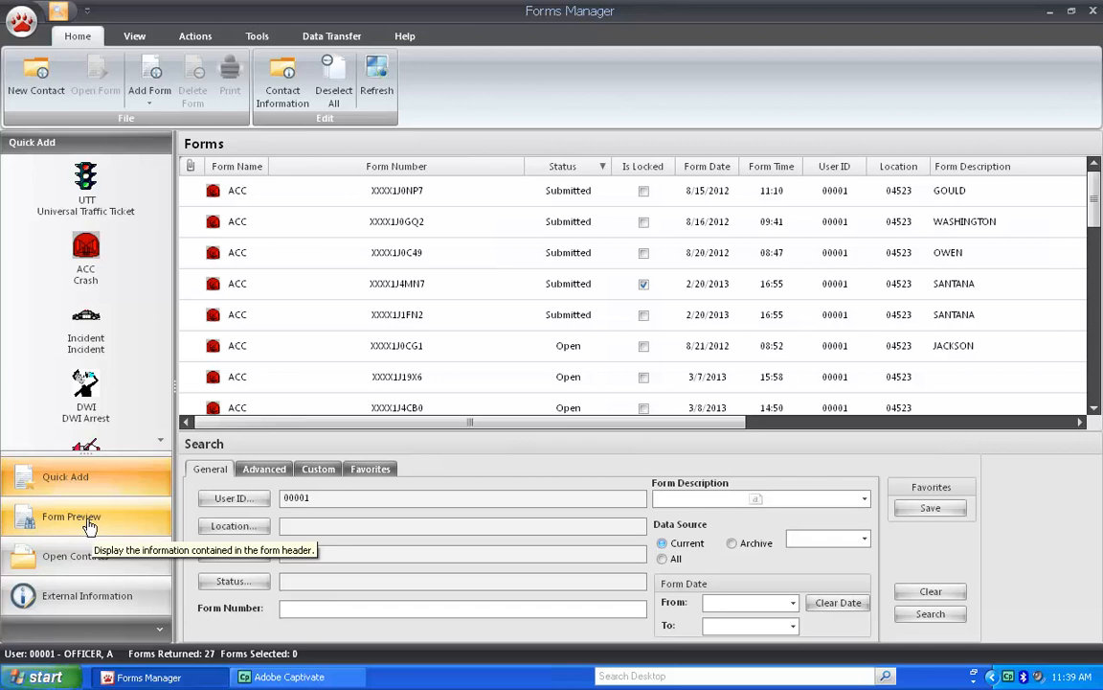
{"action": "mouse_move", "coordinate": [81, 563]}
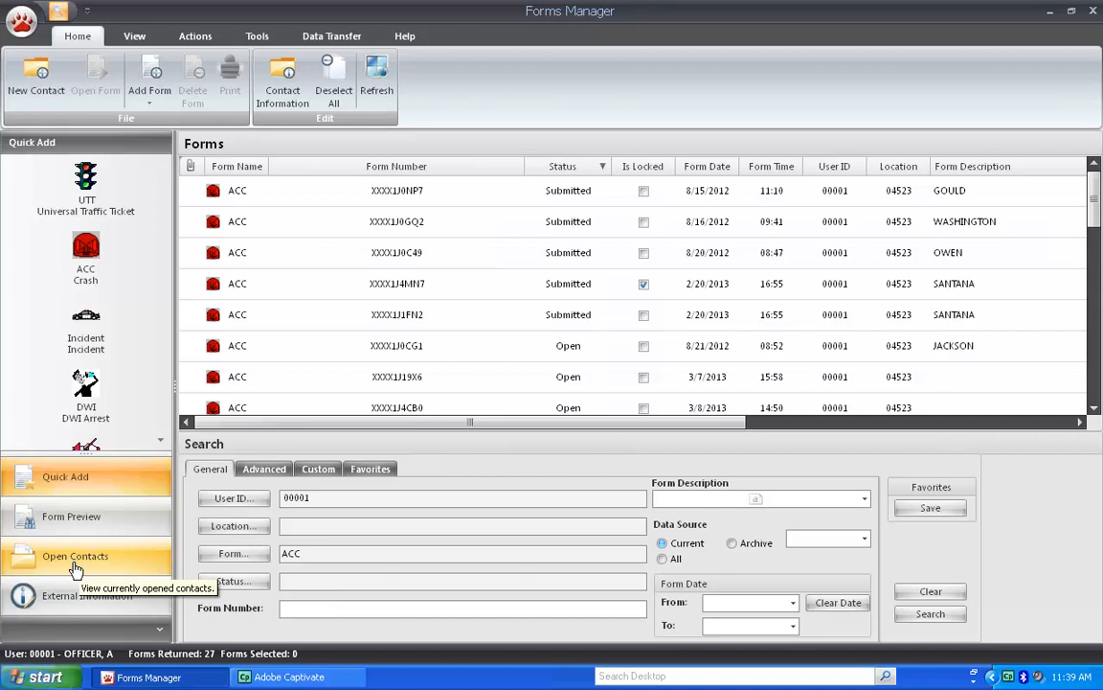
Show the External Information panel and list its individual, vehicle and location lookup types.
{"action": "left_click", "coordinate": [86, 594]}
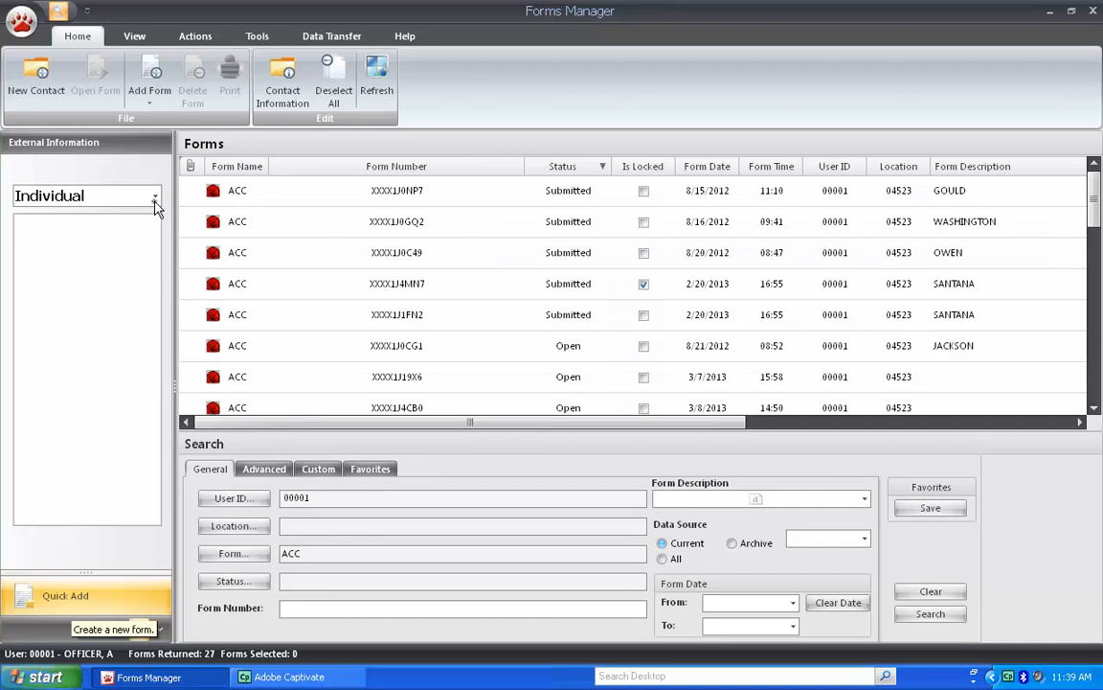
{"action": "left_click", "coordinate": [155, 196]}
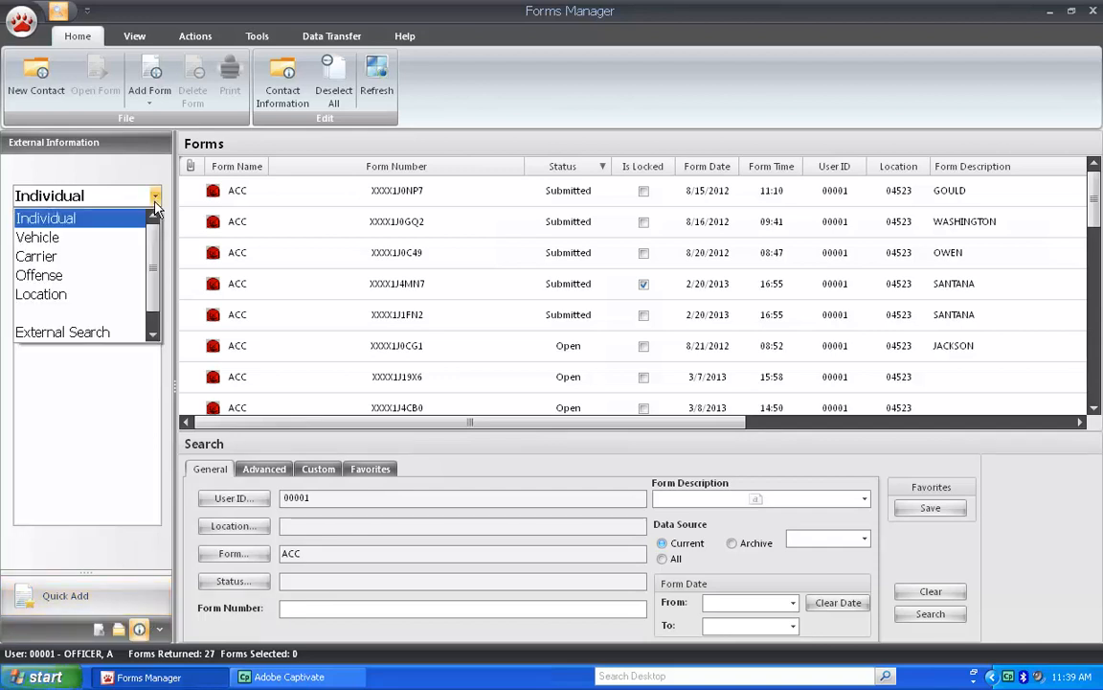
{"action": "left_click", "coordinate": [46, 218]}
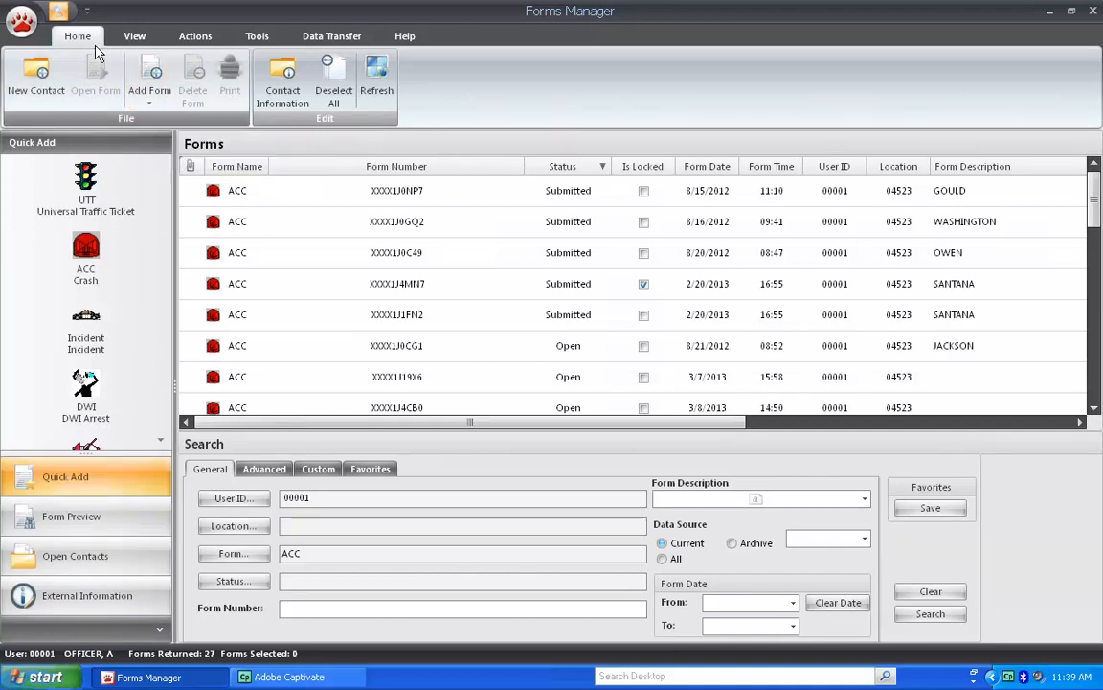
{"action": "mouse_move", "coordinate": [79, 47]}
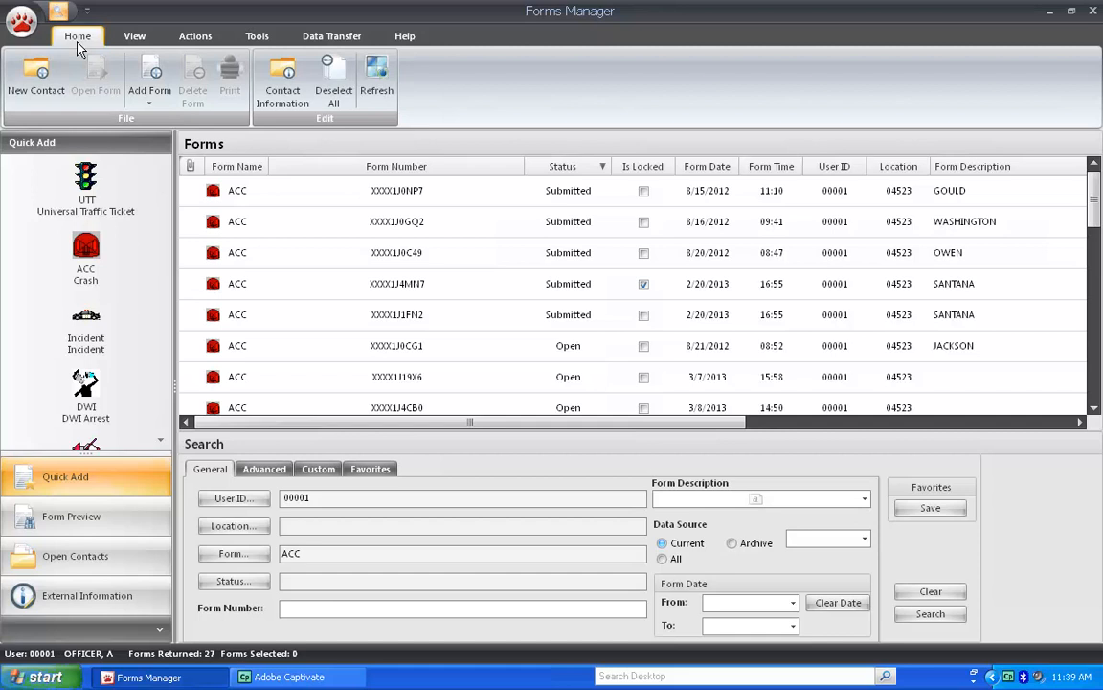
{"action": "mouse_move", "coordinate": [36, 77]}
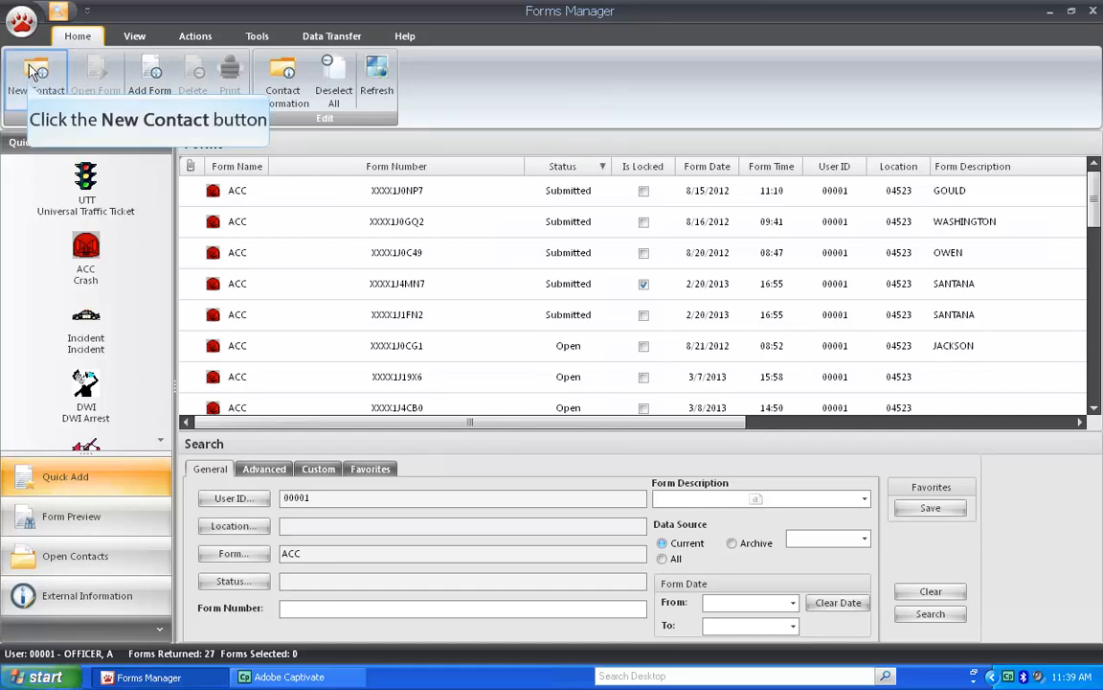
{"action": "left_click", "coordinate": [149, 76]}
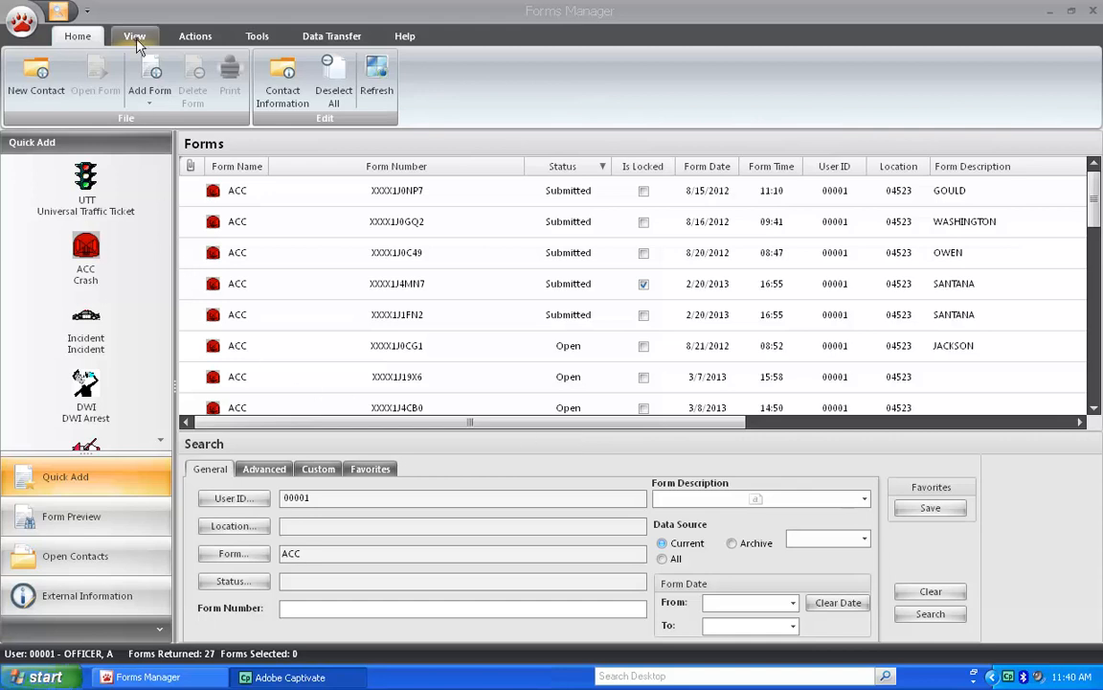
Dock the NavBar right from View > Navigation, hide the search area, and show form actions.
{"action": "left_click", "coordinate": [134, 35]}
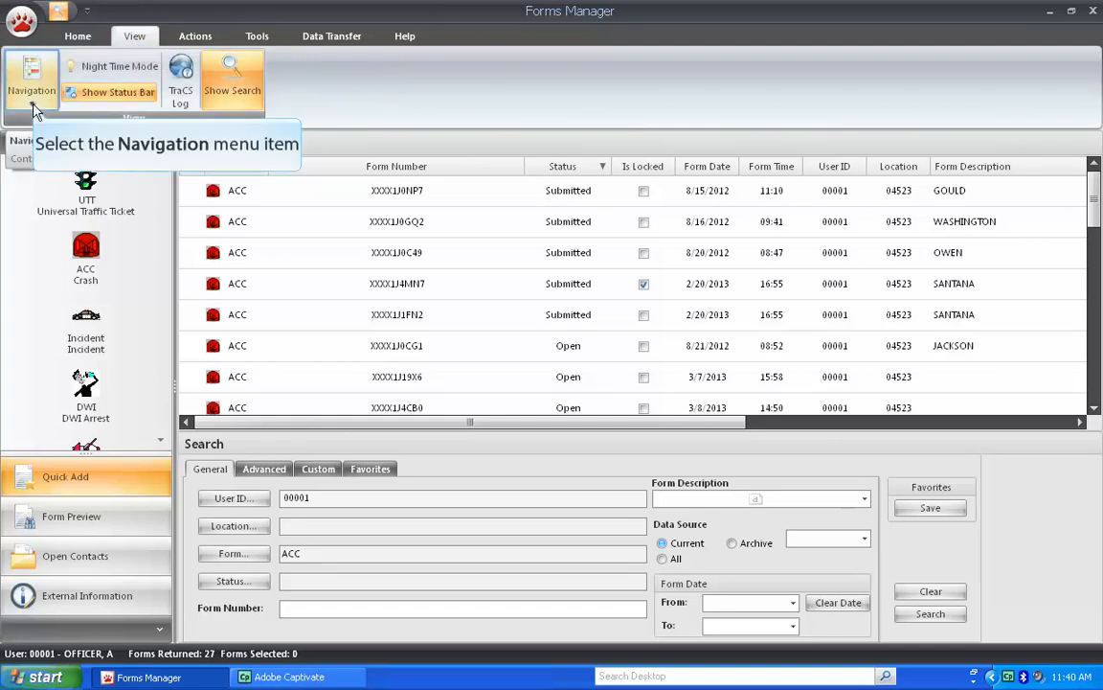
{"action": "left_click", "coordinate": [30, 80]}
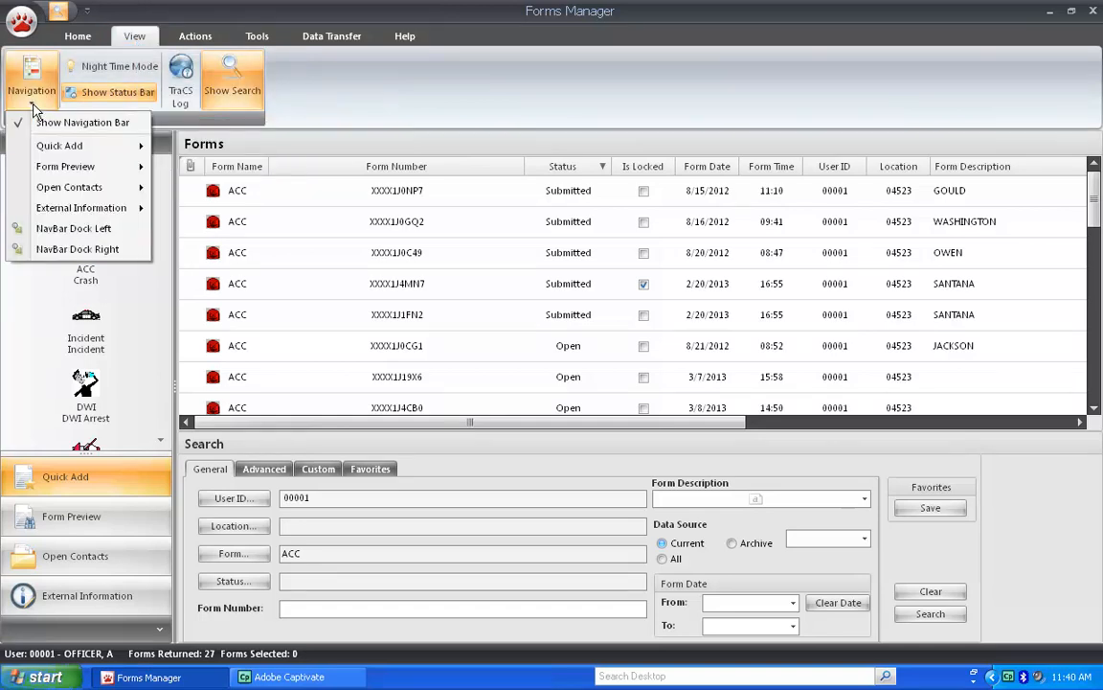
{"action": "mouse_move", "coordinate": [77, 249]}
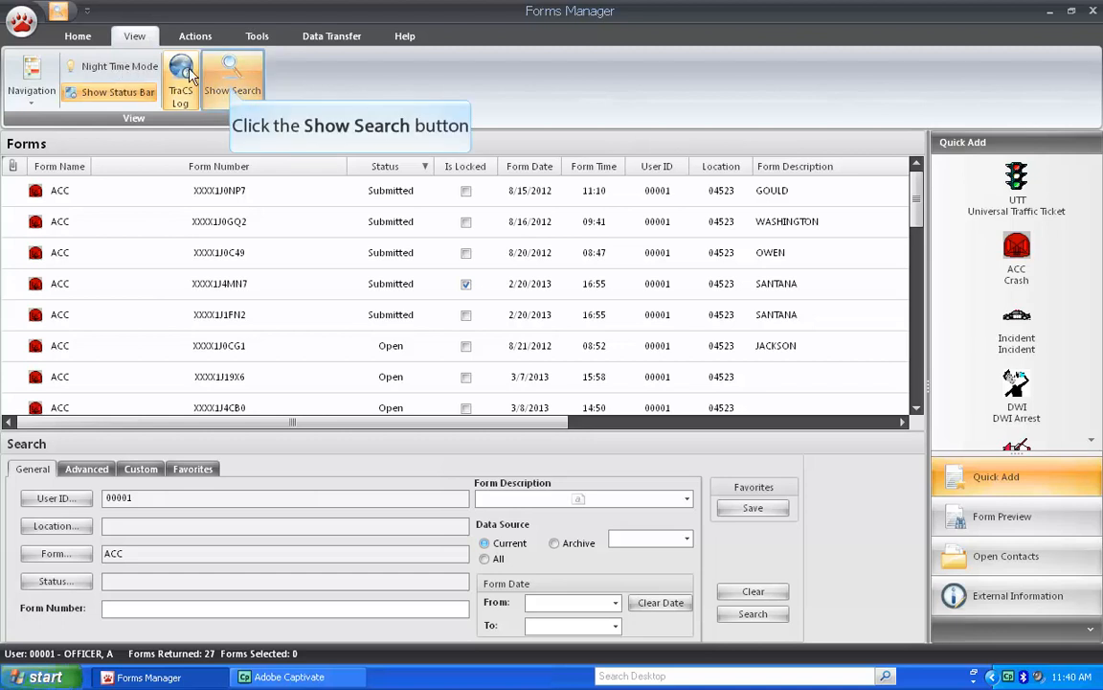
{"action": "left_click", "coordinate": [231, 80]}
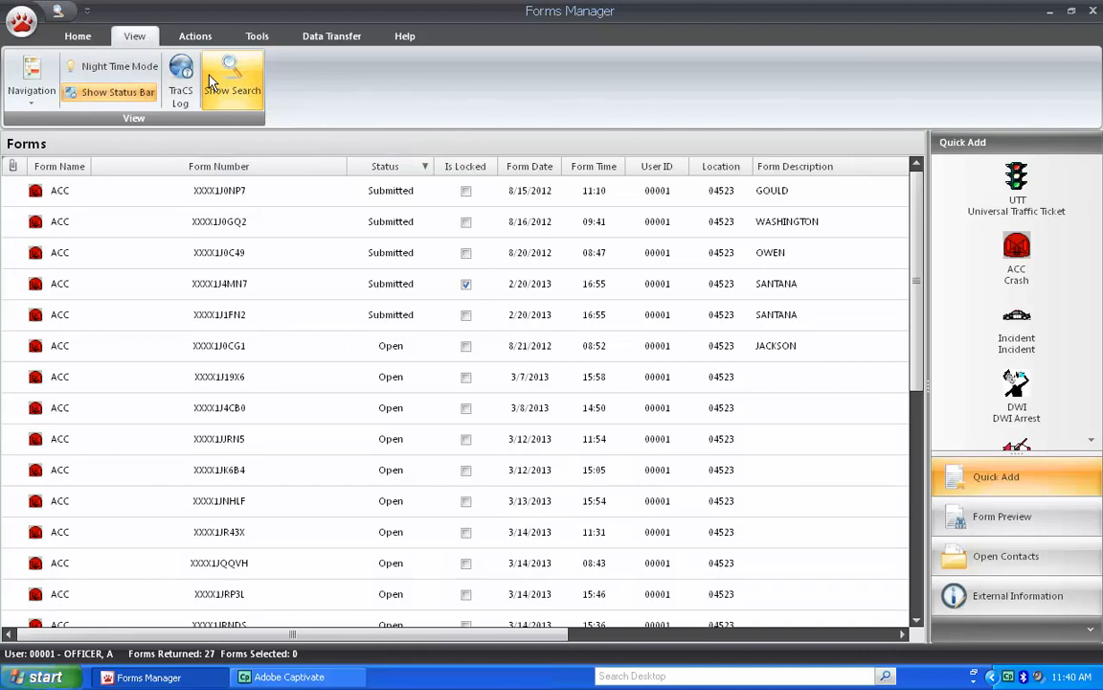
{"action": "left_click", "coordinate": [195, 35]}
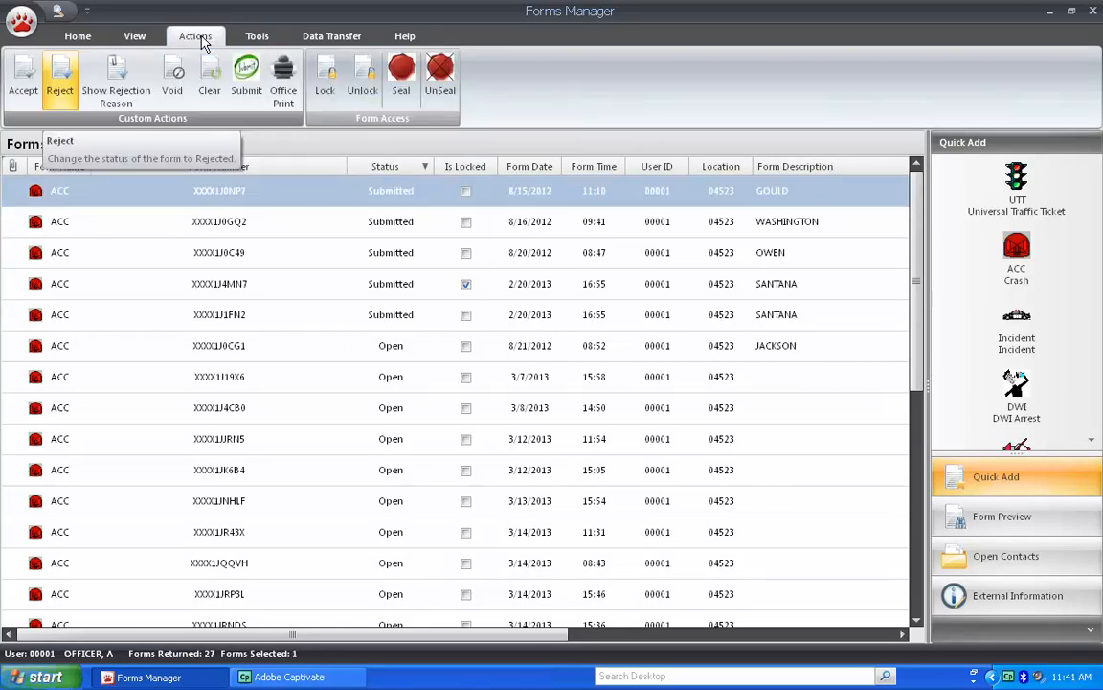
{"action": "mouse_move", "coordinate": [127, 100]}
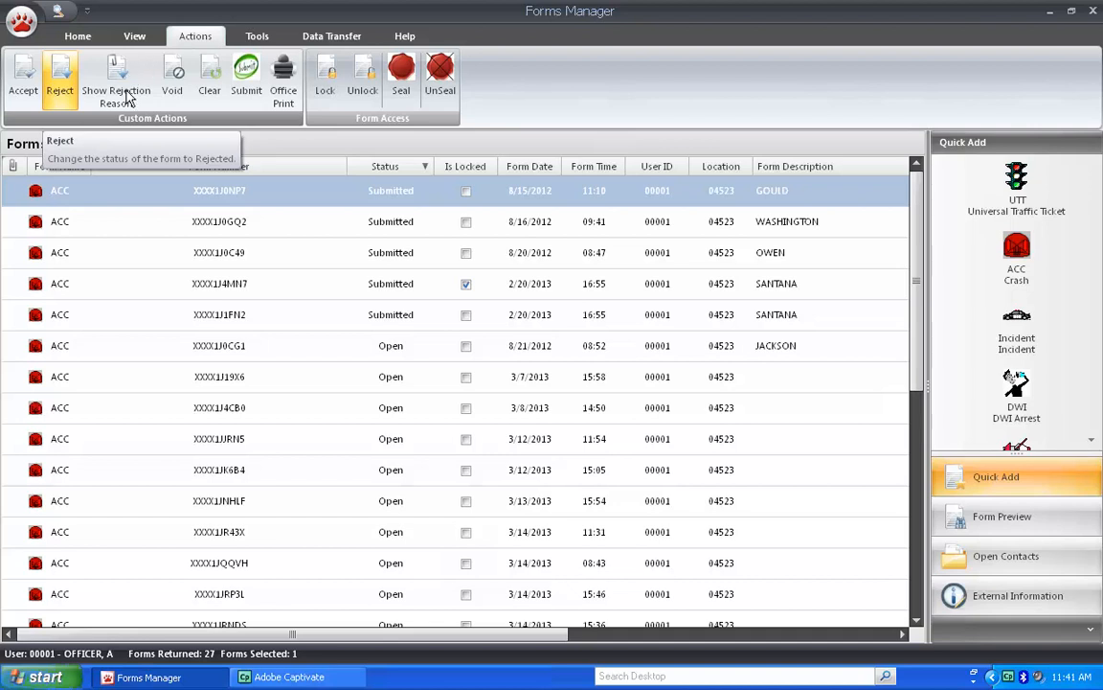
{"action": "mouse_move", "coordinate": [115, 76]}
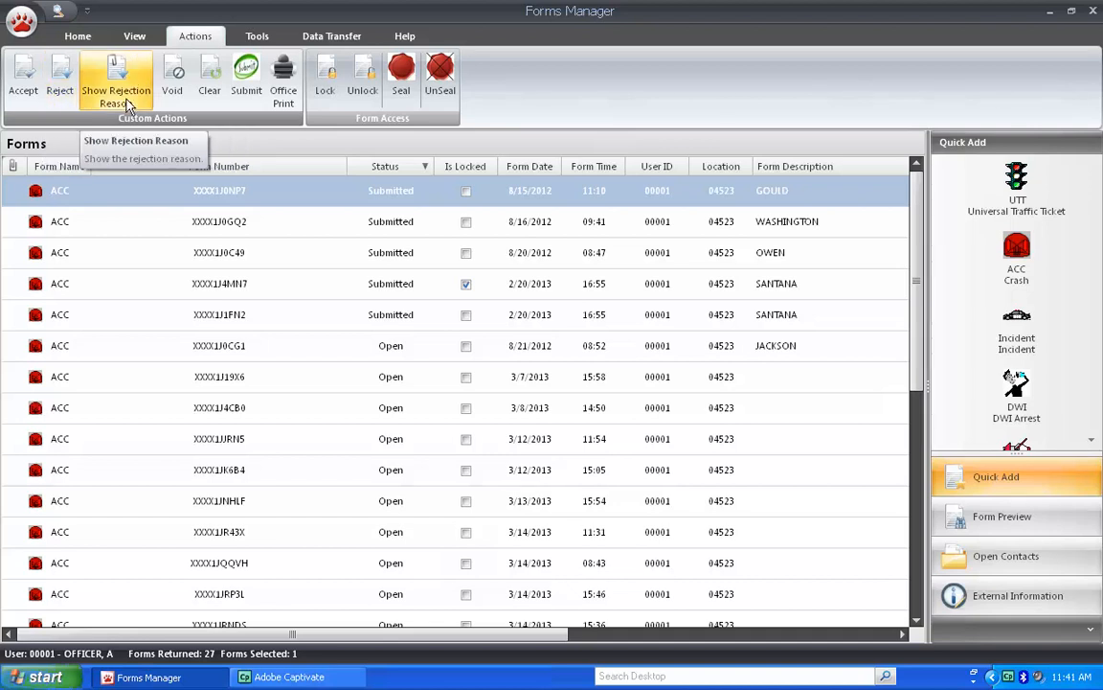
{"action": "mouse_move", "coordinate": [145, 104]}
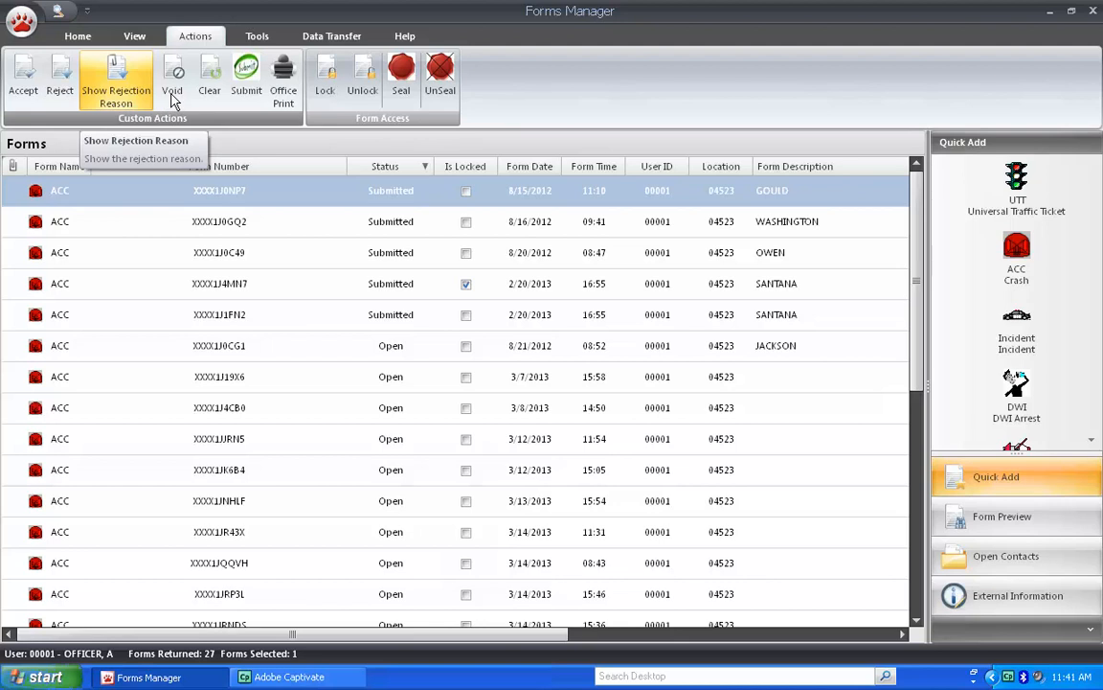
{"action": "mouse_move", "coordinate": [173, 76]}
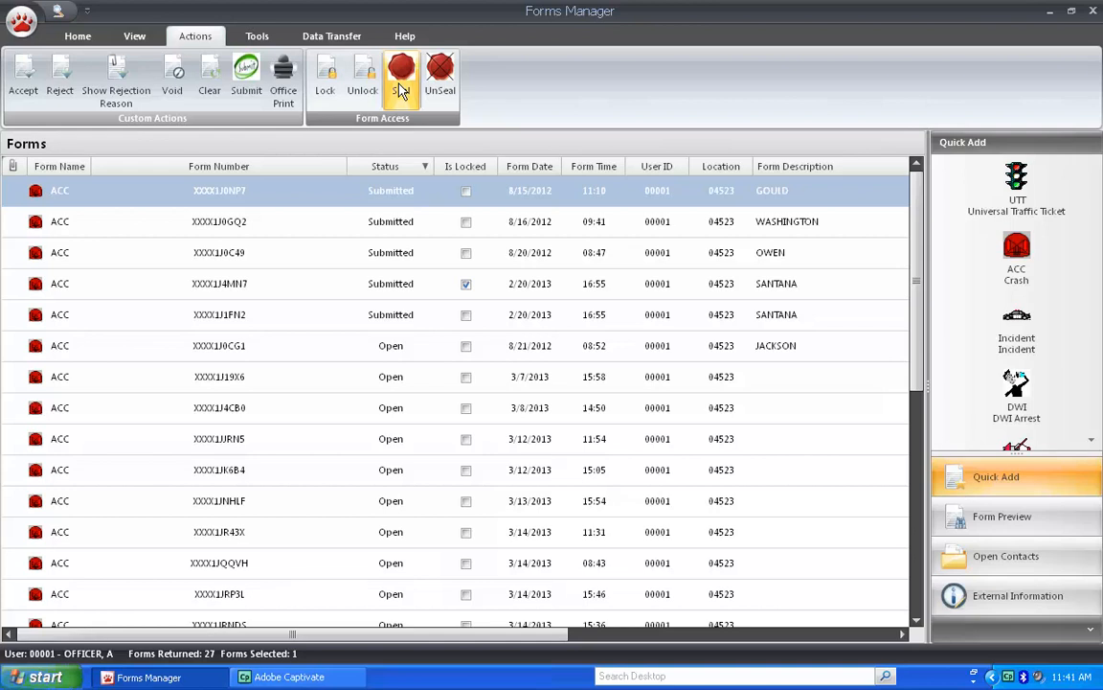
{"action": "mouse_move", "coordinate": [362, 90]}
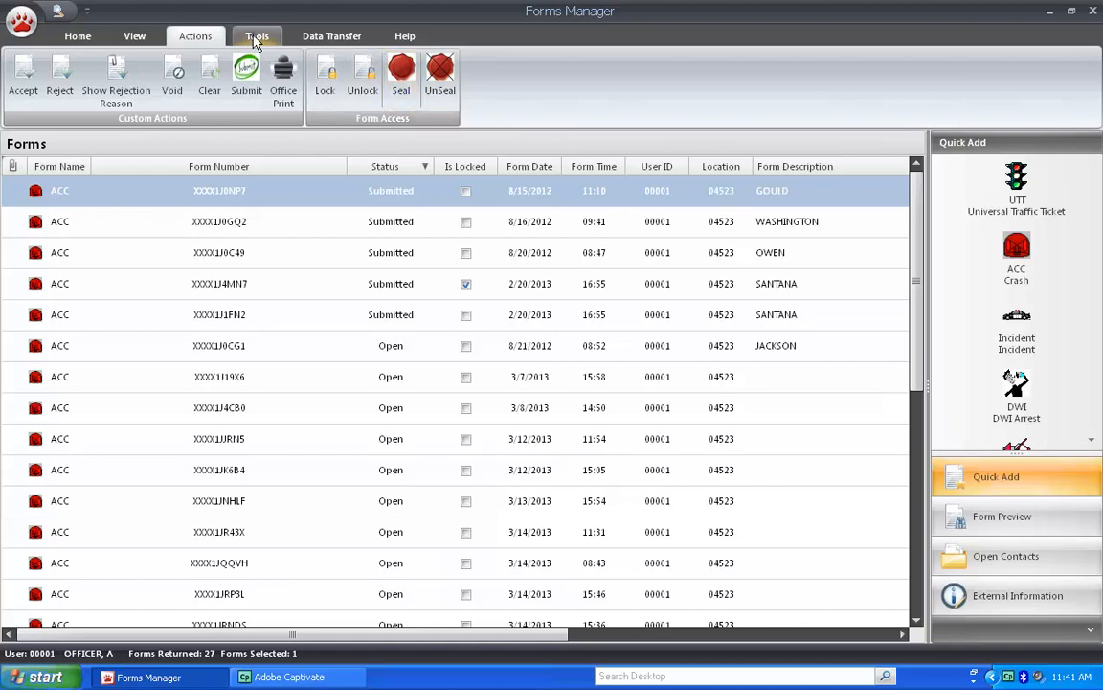
Show the Tools commands and list the User Preferences options.
{"action": "left_click", "coordinate": [257, 34]}
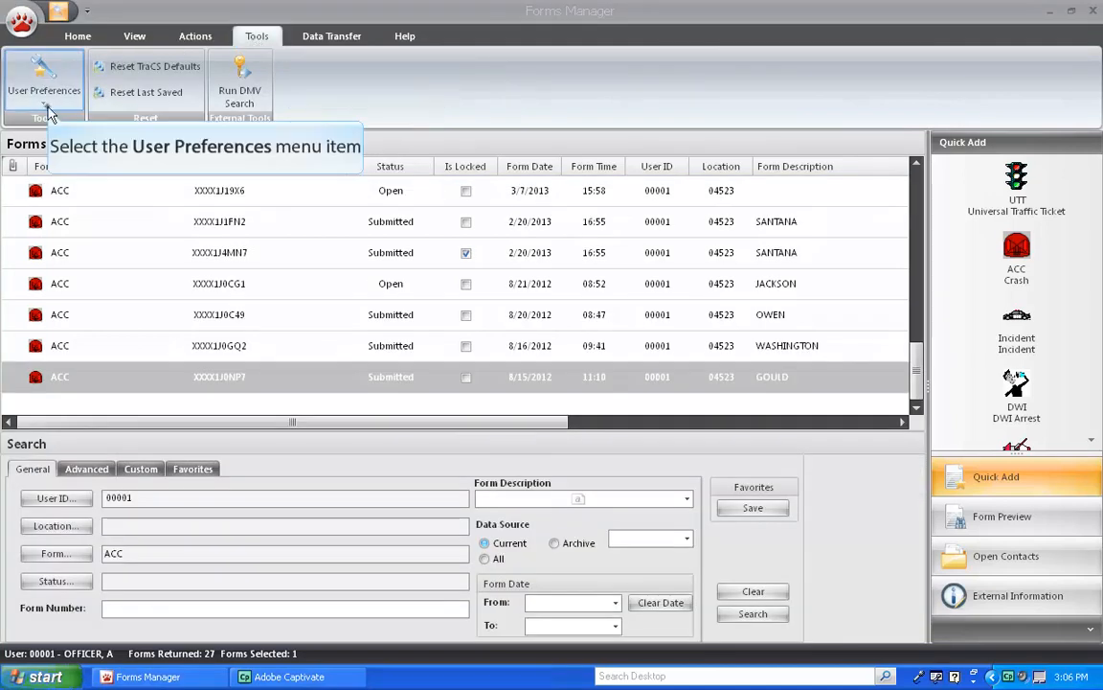
{"action": "left_click", "coordinate": [44, 90]}
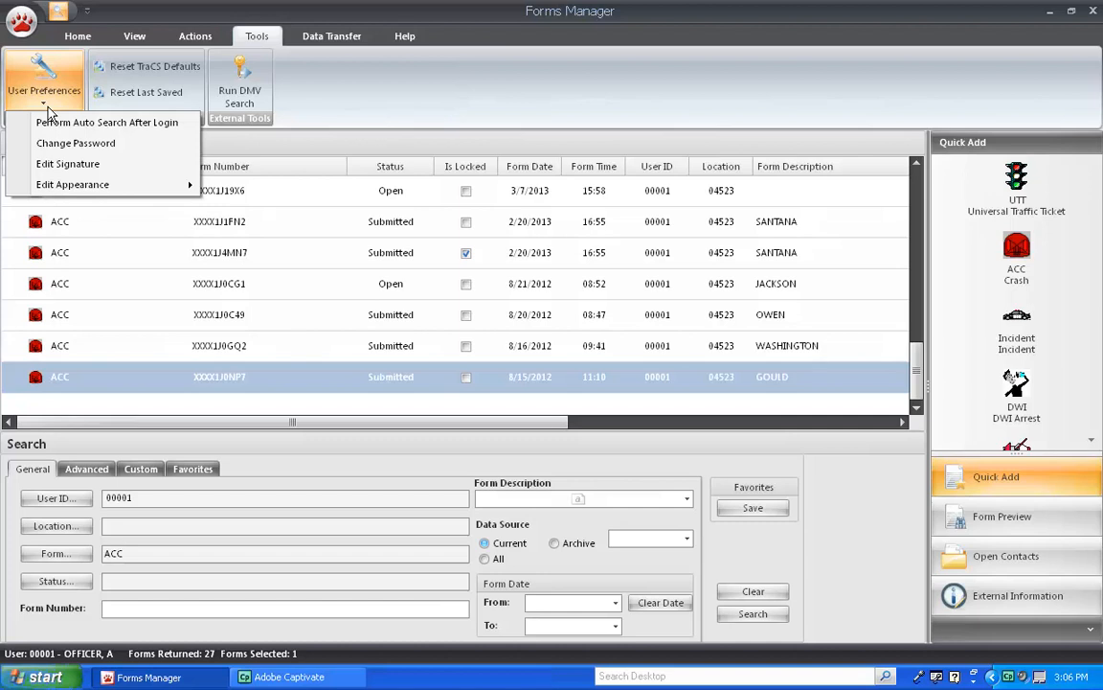
{"action": "mouse_move", "coordinate": [251, 256]}
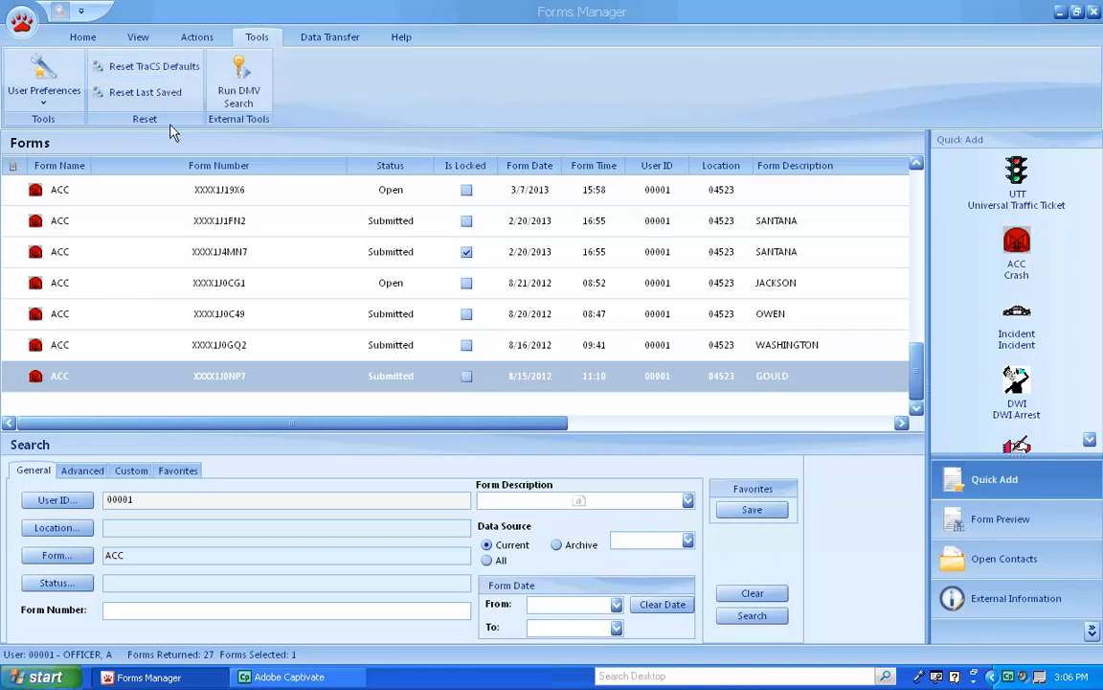
{"action": "mouse_move", "coordinate": [156, 65]}
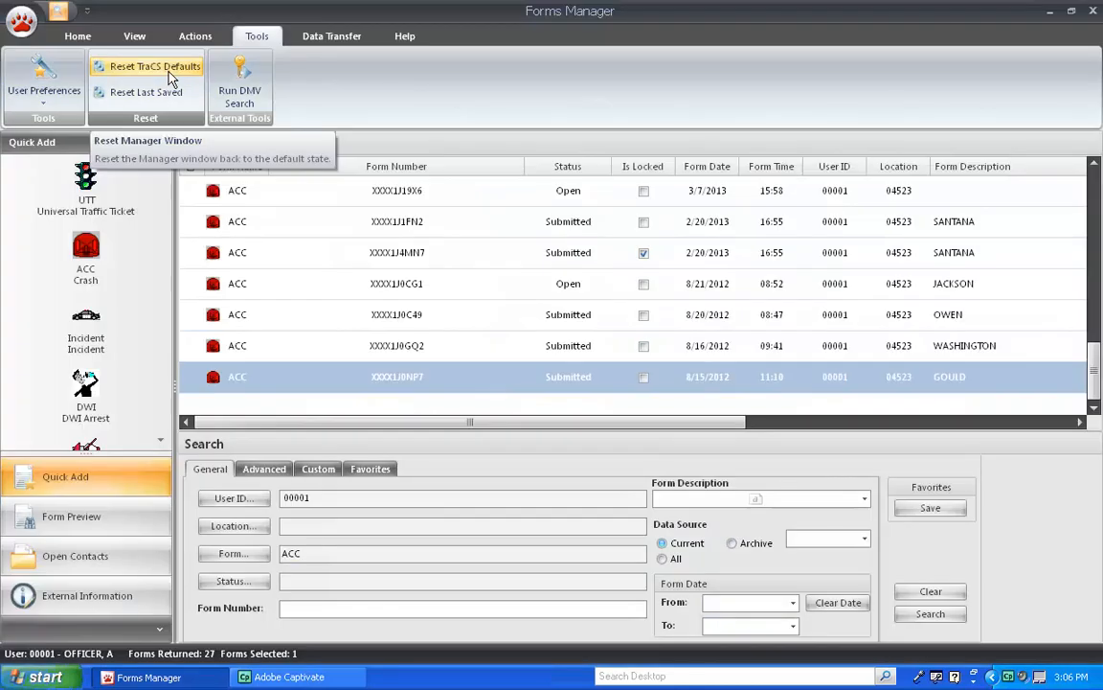
{"action": "mouse_move", "coordinate": [240, 84]}
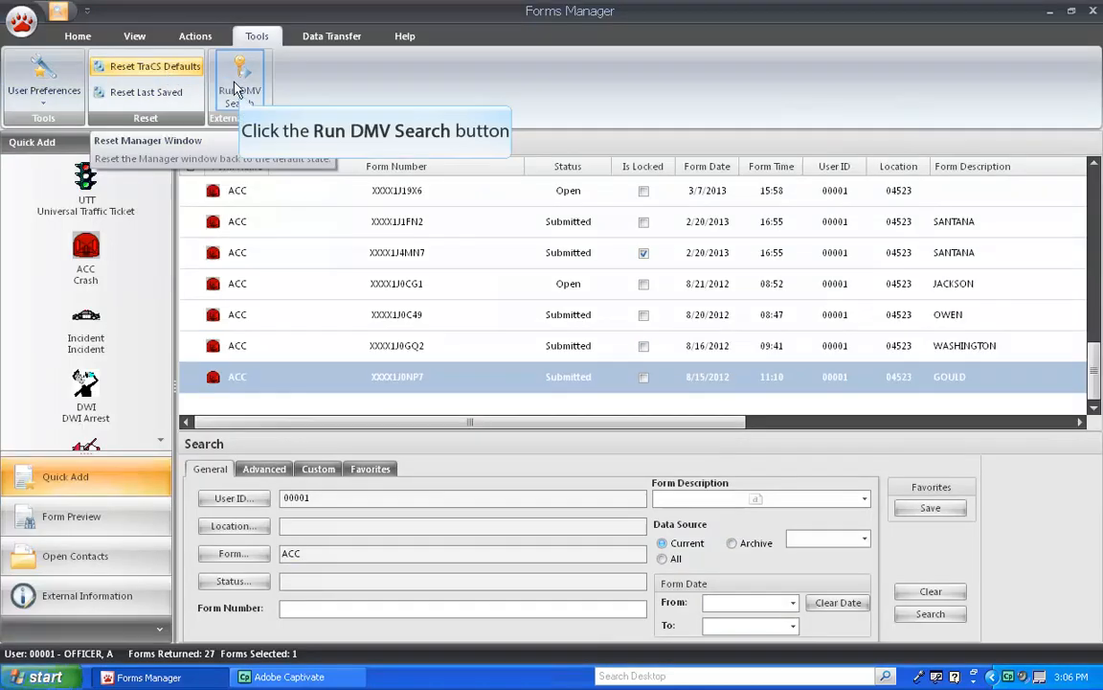
{"action": "left_click", "coordinate": [242, 92]}
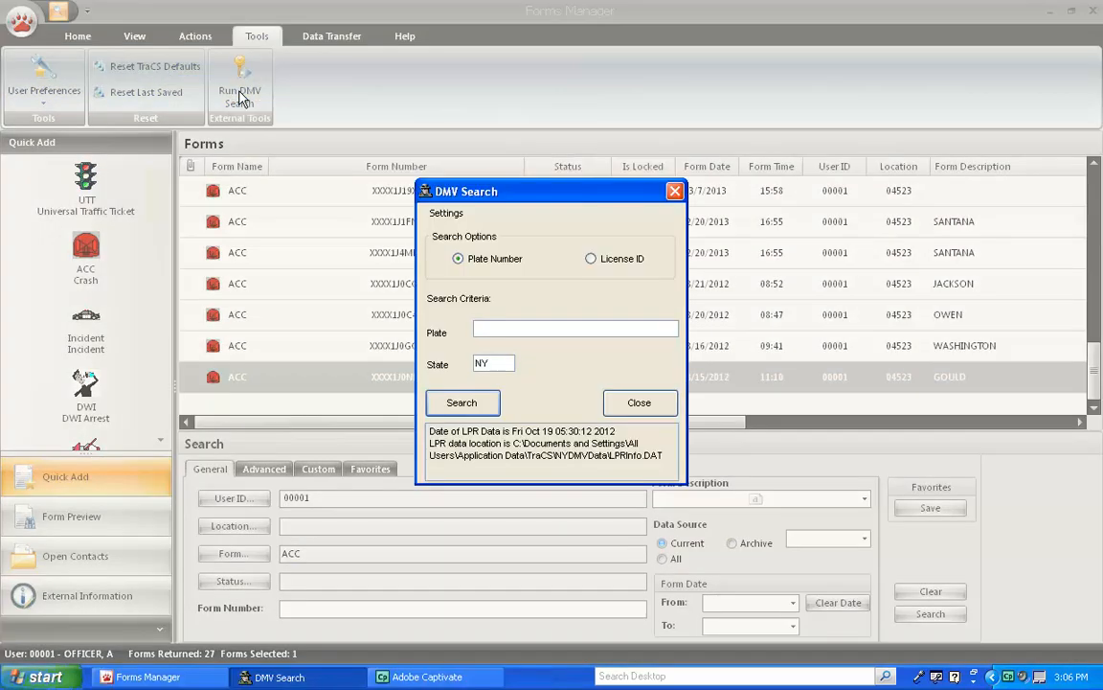
{"action": "mouse_move", "coordinate": [330, 104]}
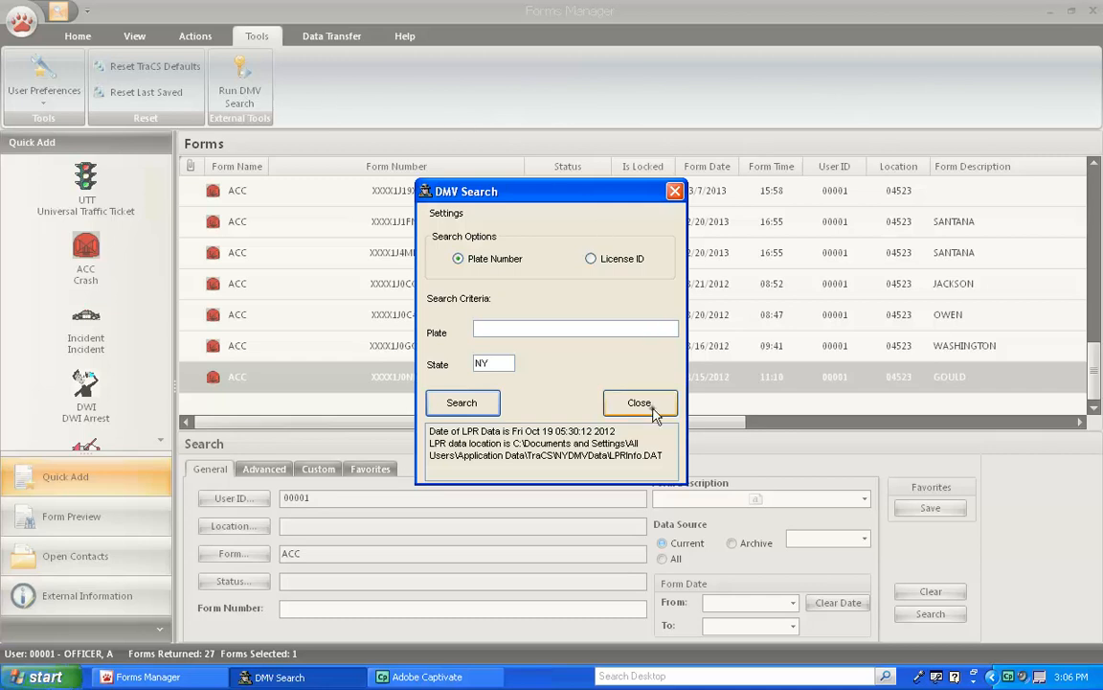
{"action": "left_click", "coordinate": [640, 402]}
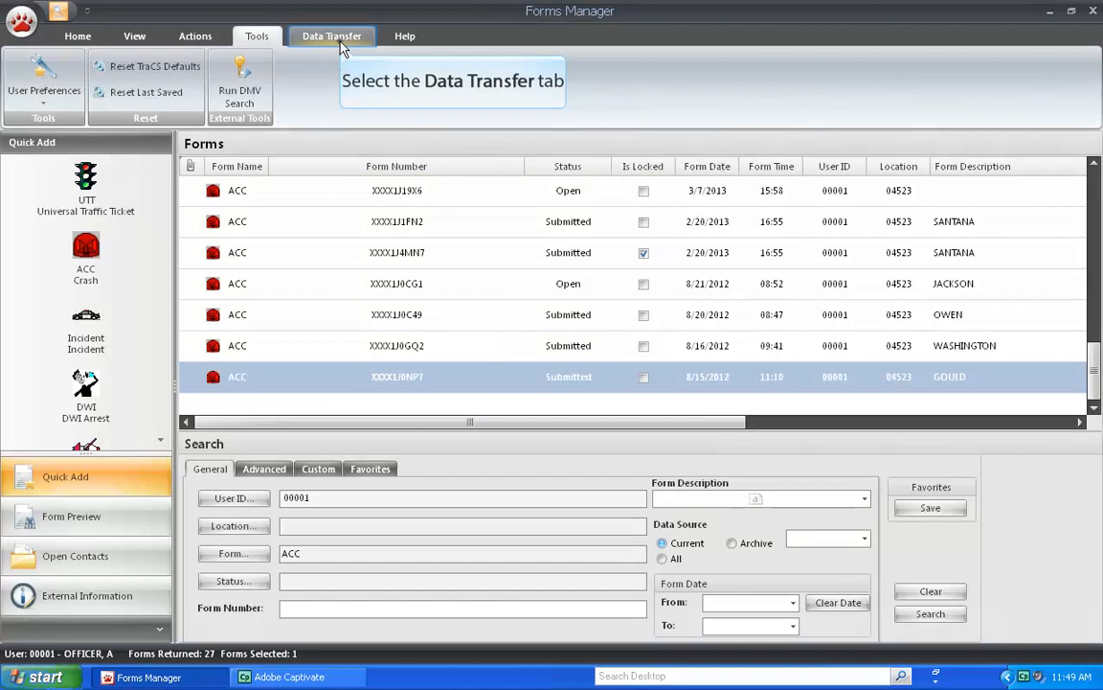
Show the Data Transfer commands for starting/ending shifts and archiving.
{"action": "left_click", "coordinate": [331, 34]}
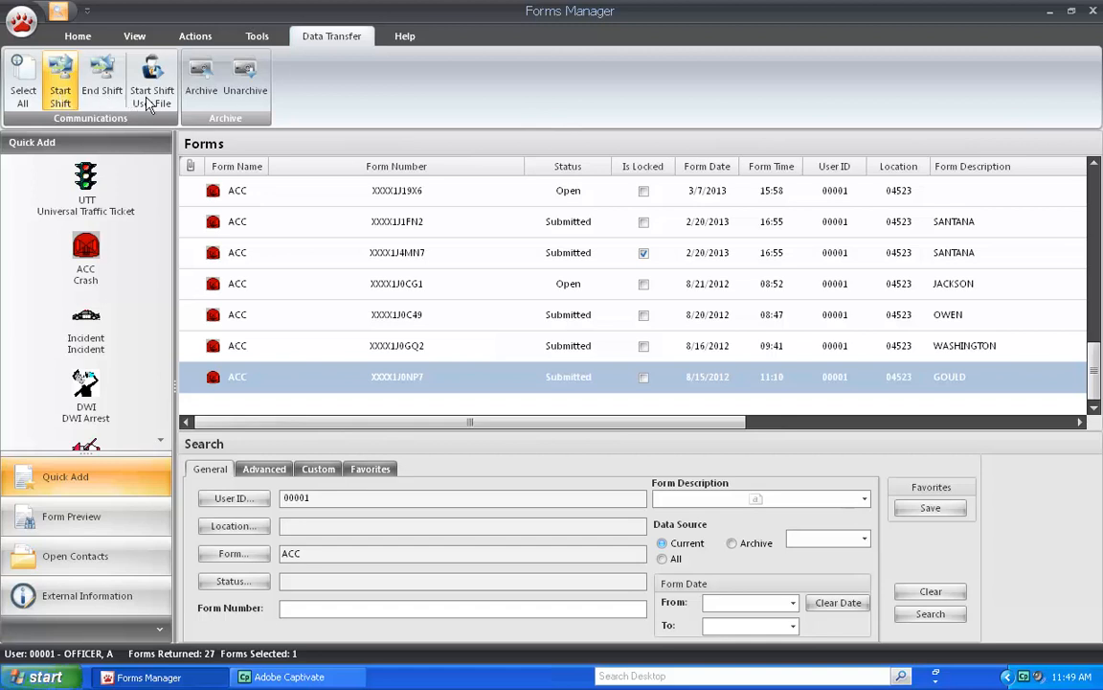
{"action": "mouse_move", "coordinate": [152, 80]}
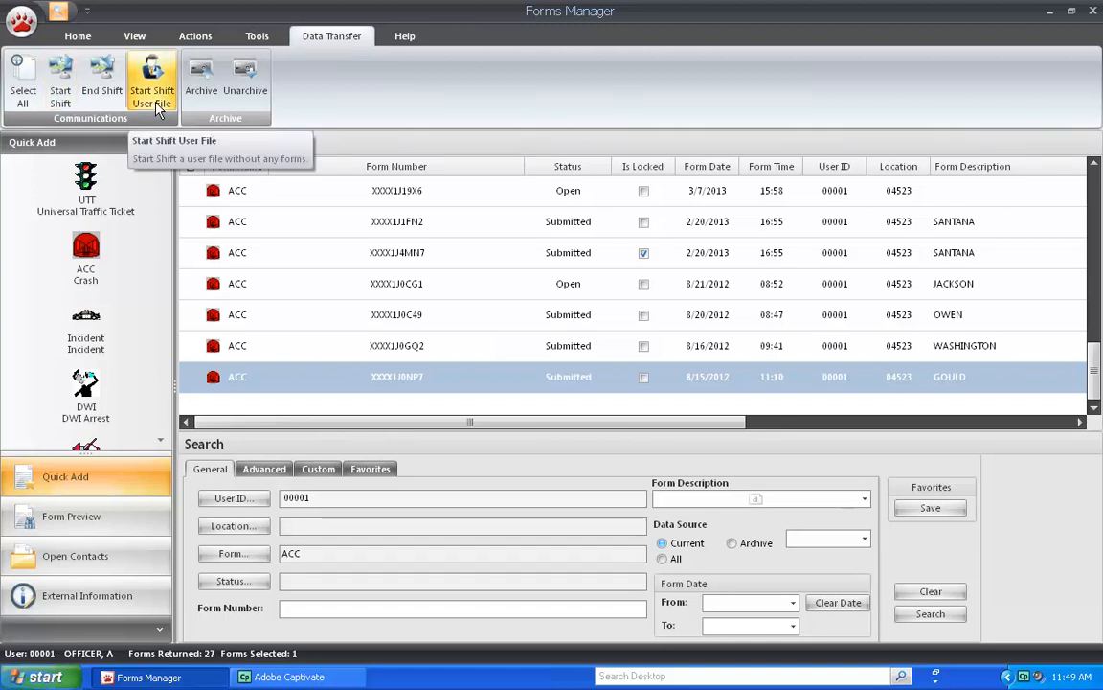
{"action": "mouse_move", "coordinate": [276, 103]}
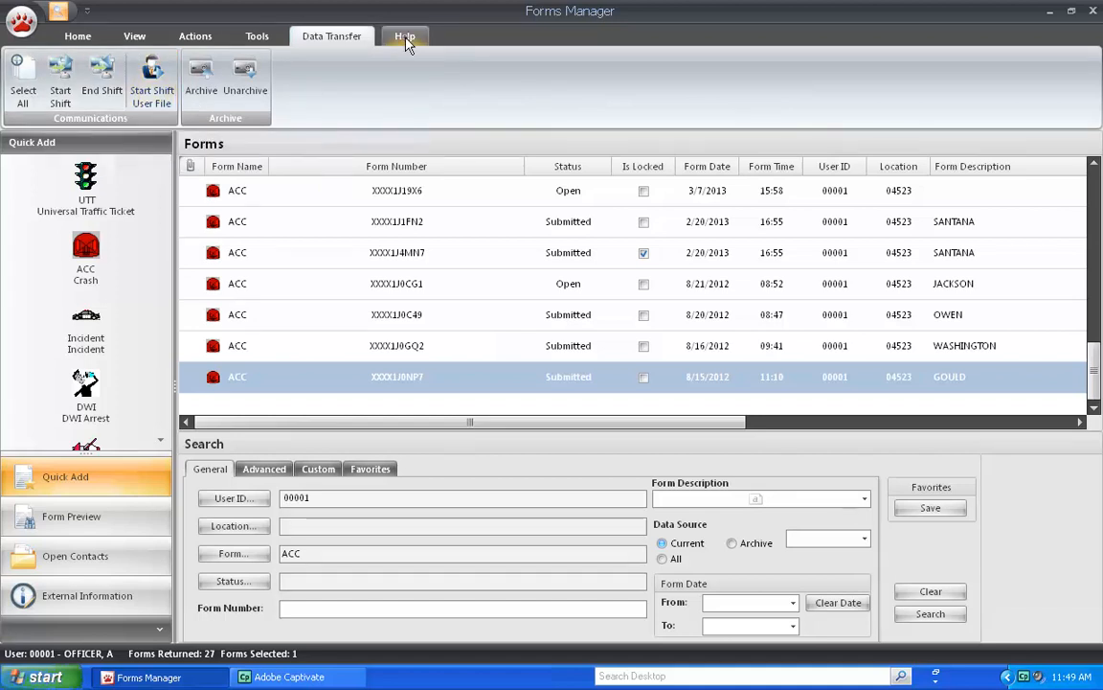
Show the Help commands, then the application menu's email, export and print options.
{"action": "left_click", "coordinate": [404, 37]}
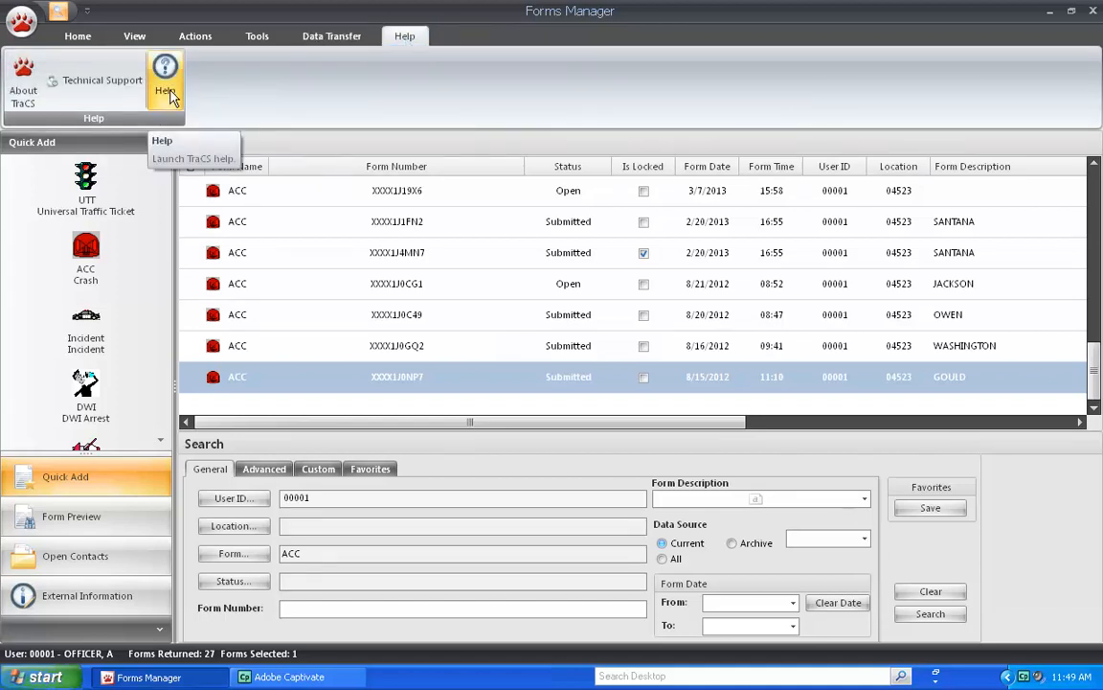
{"action": "mouse_move", "coordinate": [36, 55]}
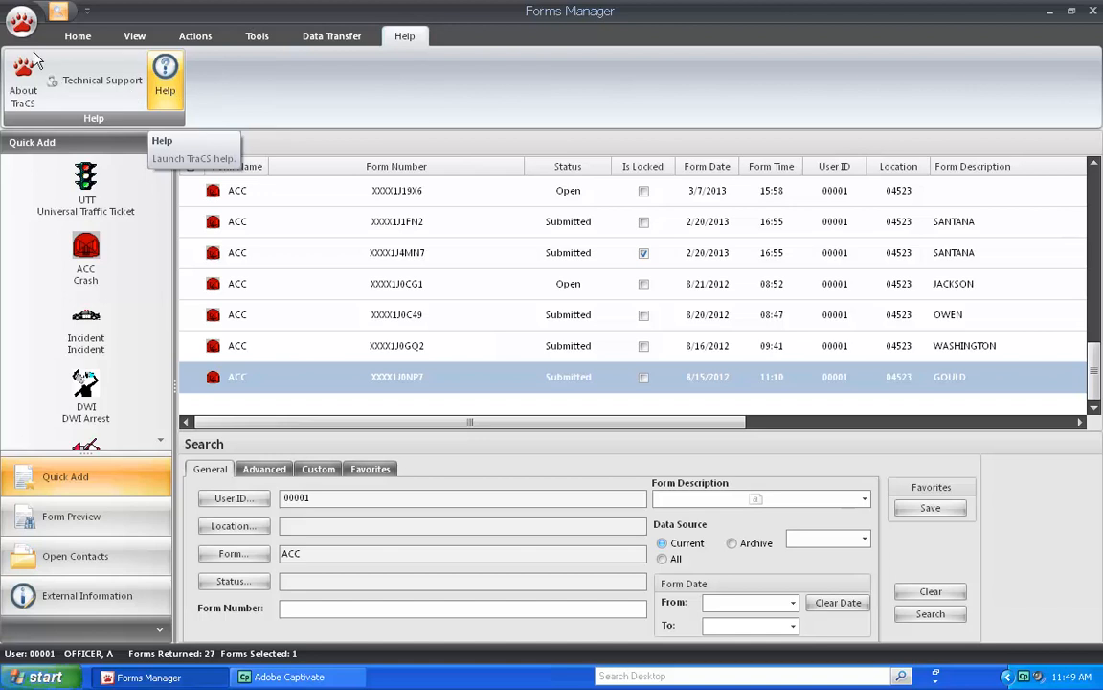
{"action": "left_click", "coordinate": [21, 20]}
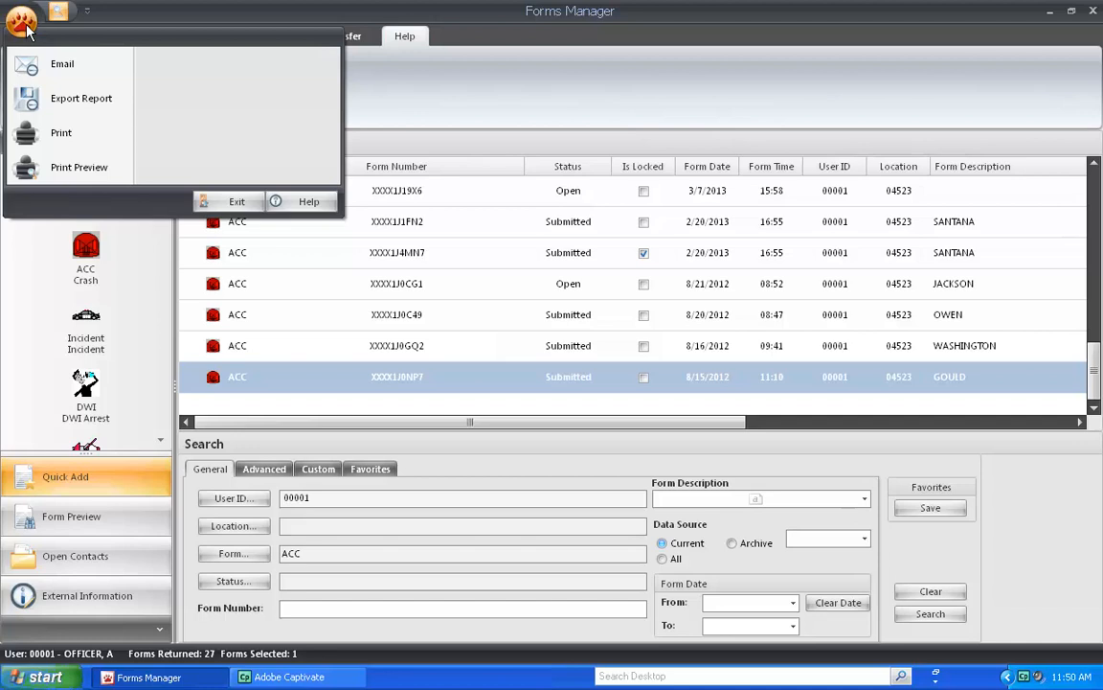
{"action": "mouse_move", "coordinate": [295, 50]}
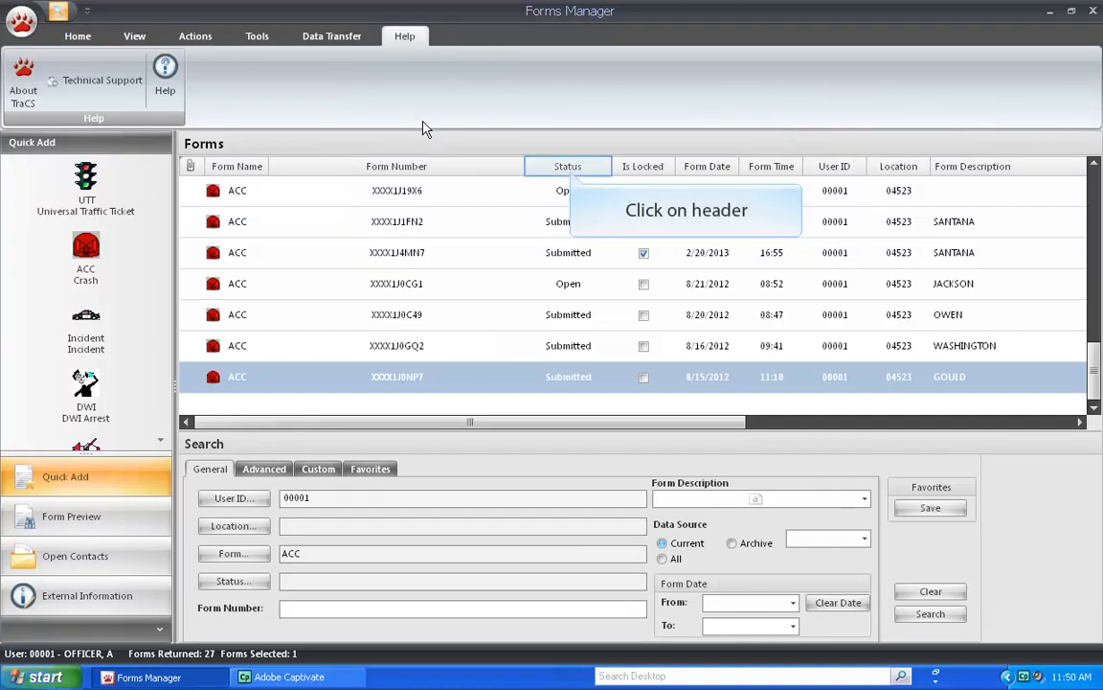
{"action": "mouse_move", "coordinate": [571, 174]}
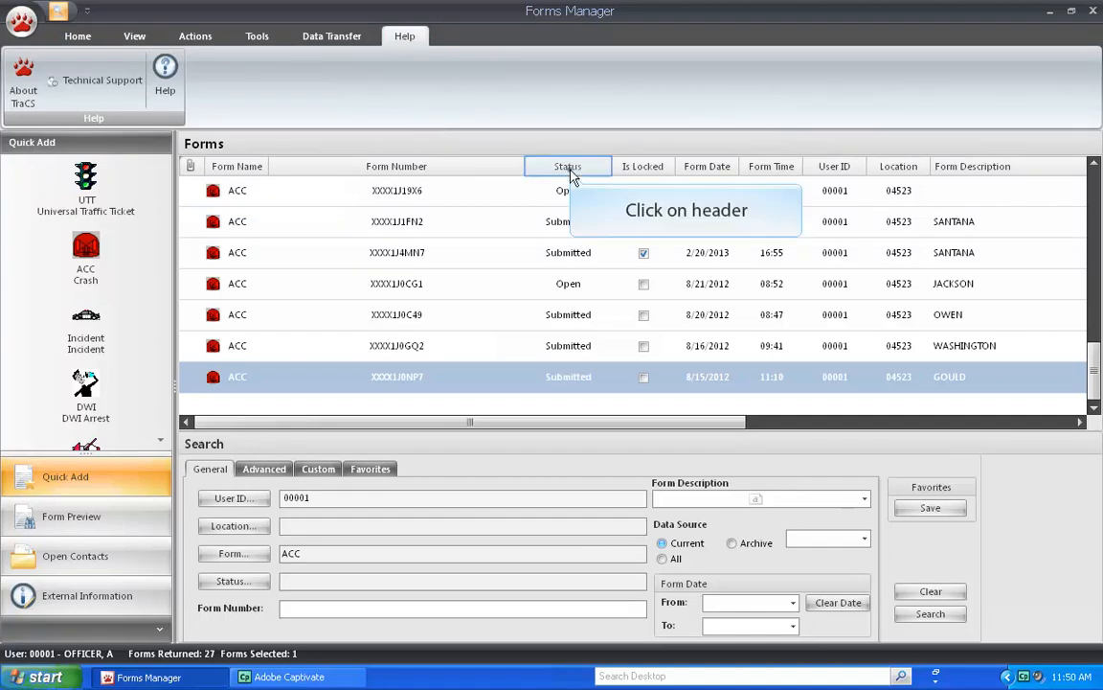
Sort forms by Status, filter to Submitted, clear the filter, and select the open 3/7/2013 form.
{"action": "left_click", "coordinate": [567, 165]}
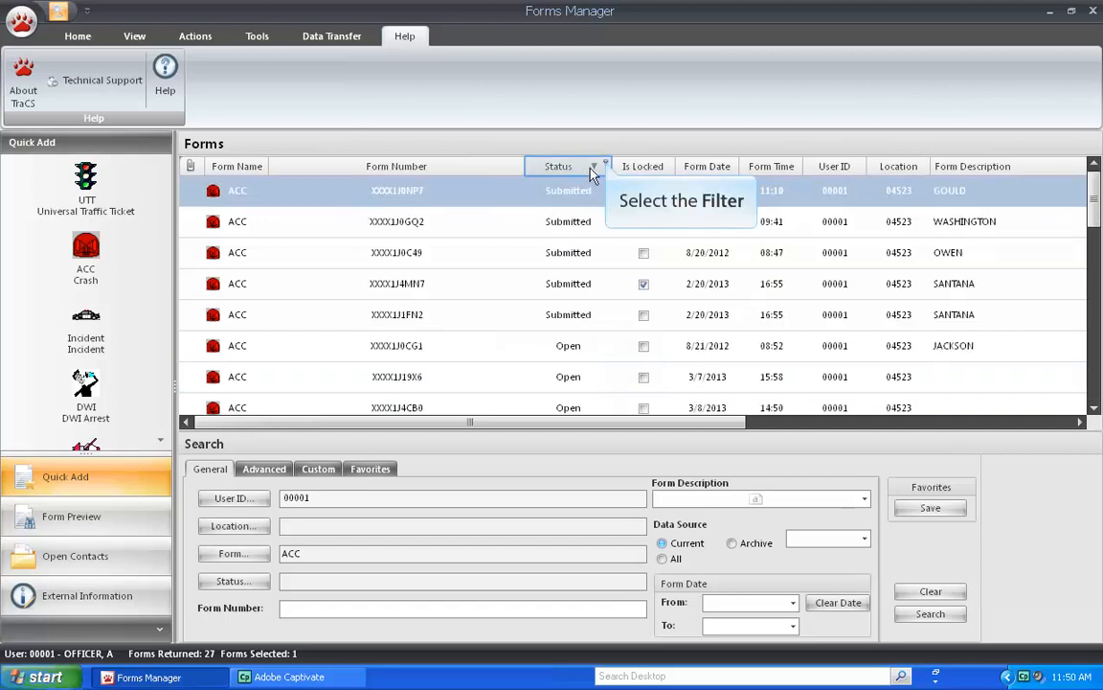
{"action": "left_click", "coordinate": [605, 164]}
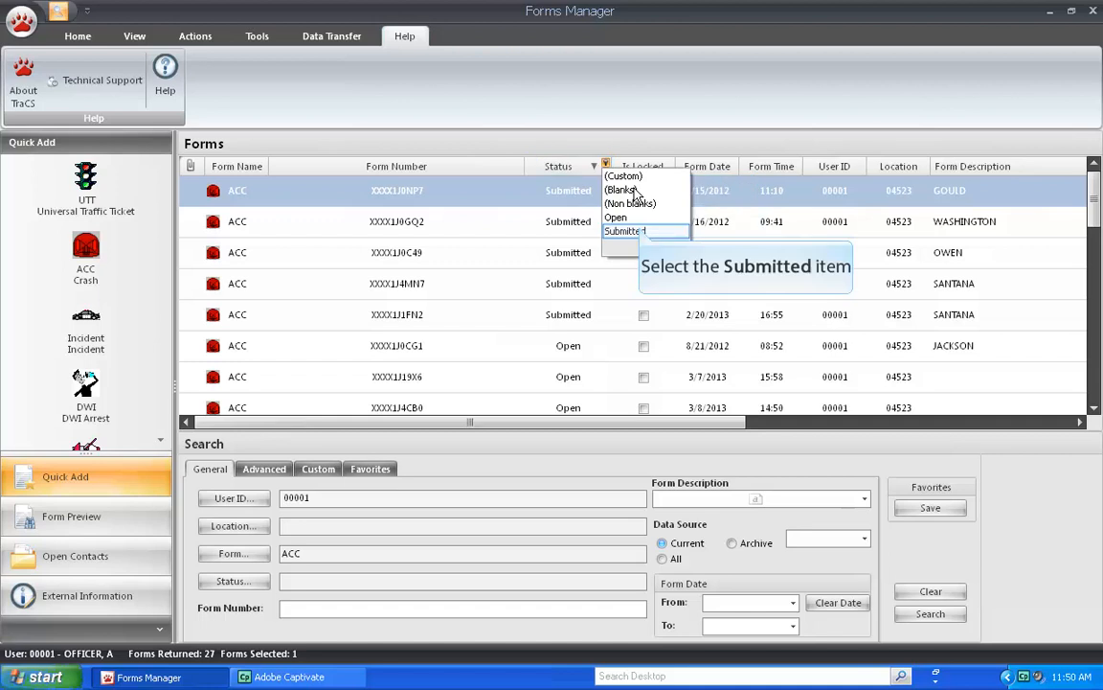
{"action": "left_click", "coordinate": [624, 230]}
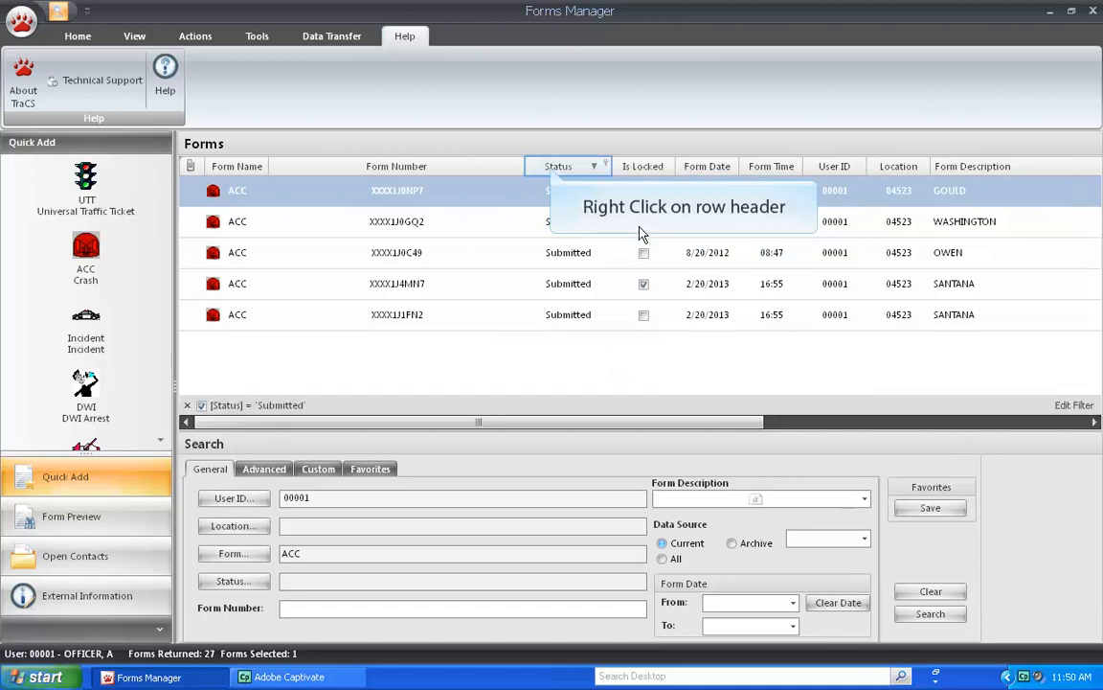
{"action": "mouse_move", "coordinate": [559, 199]}
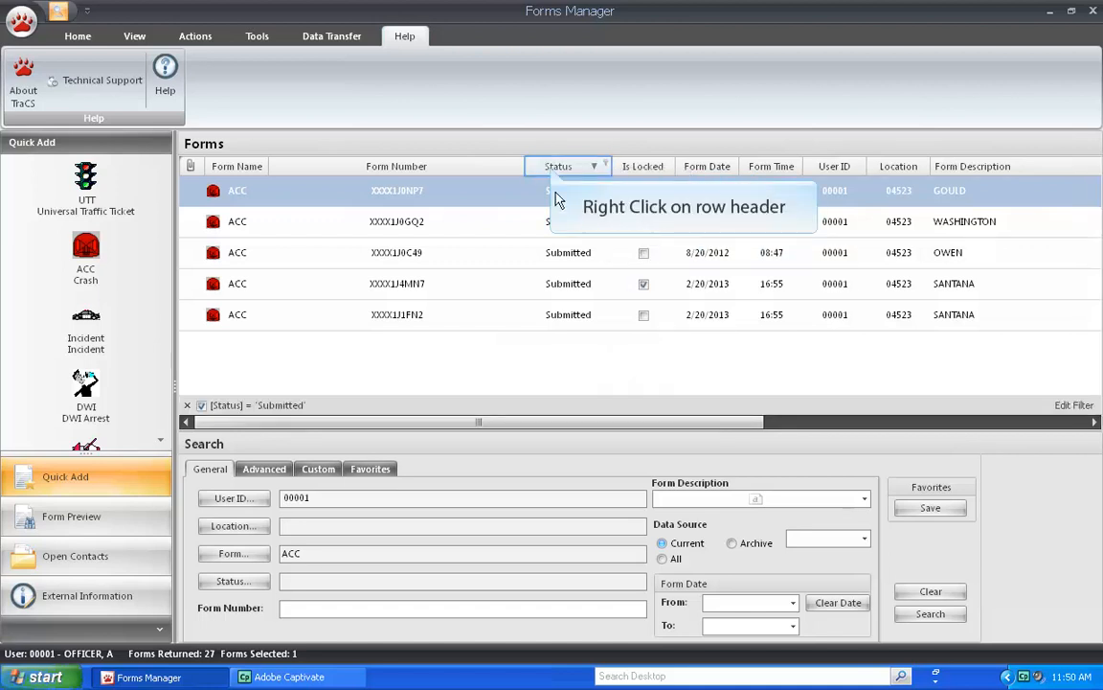
{"action": "right_click", "coordinate": [567, 165]}
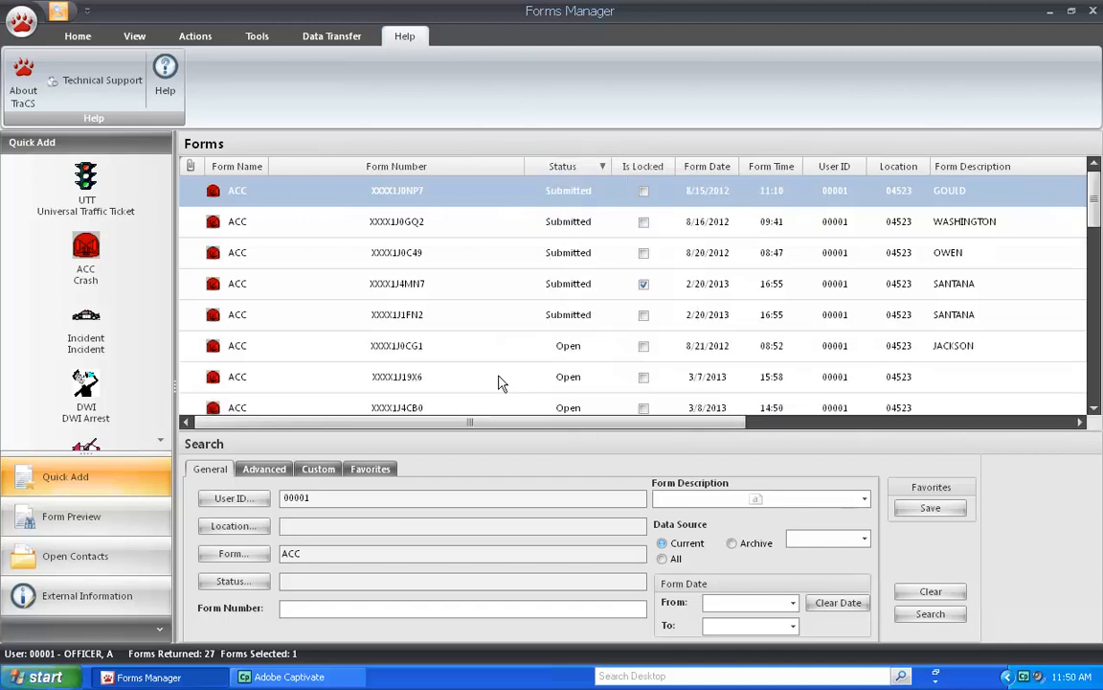
{"action": "left_click", "coordinate": [396, 376]}
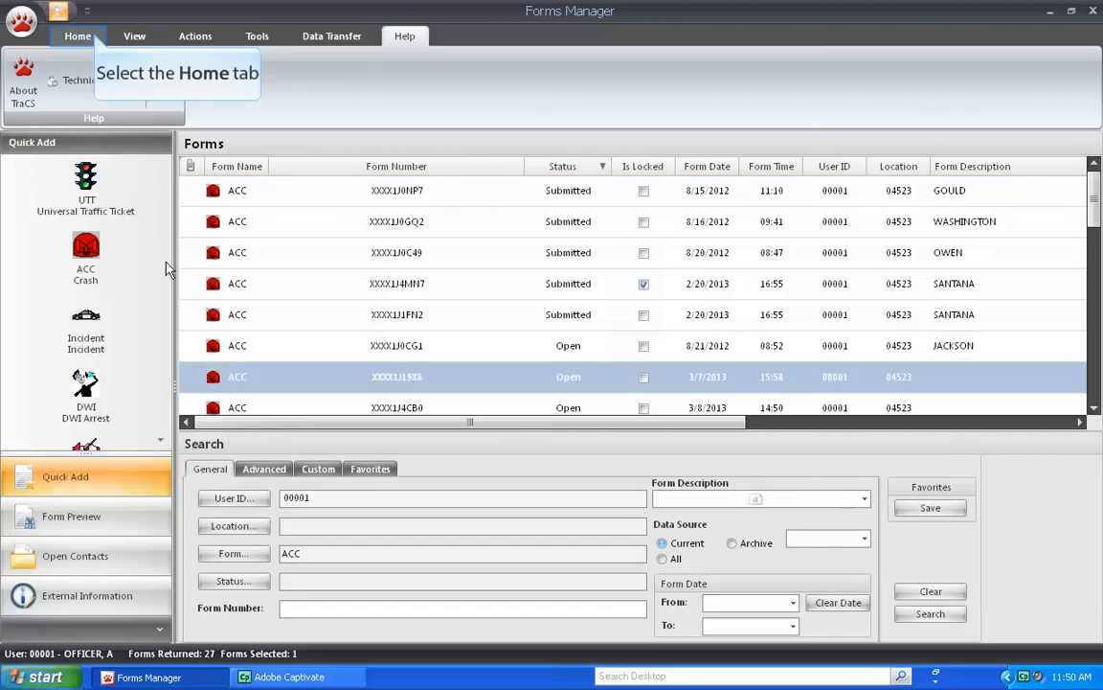
From Home, open the 3/7/2013 Open crash form and switch it into Edit Form mode.
{"action": "left_click", "coordinate": [76, 34]}
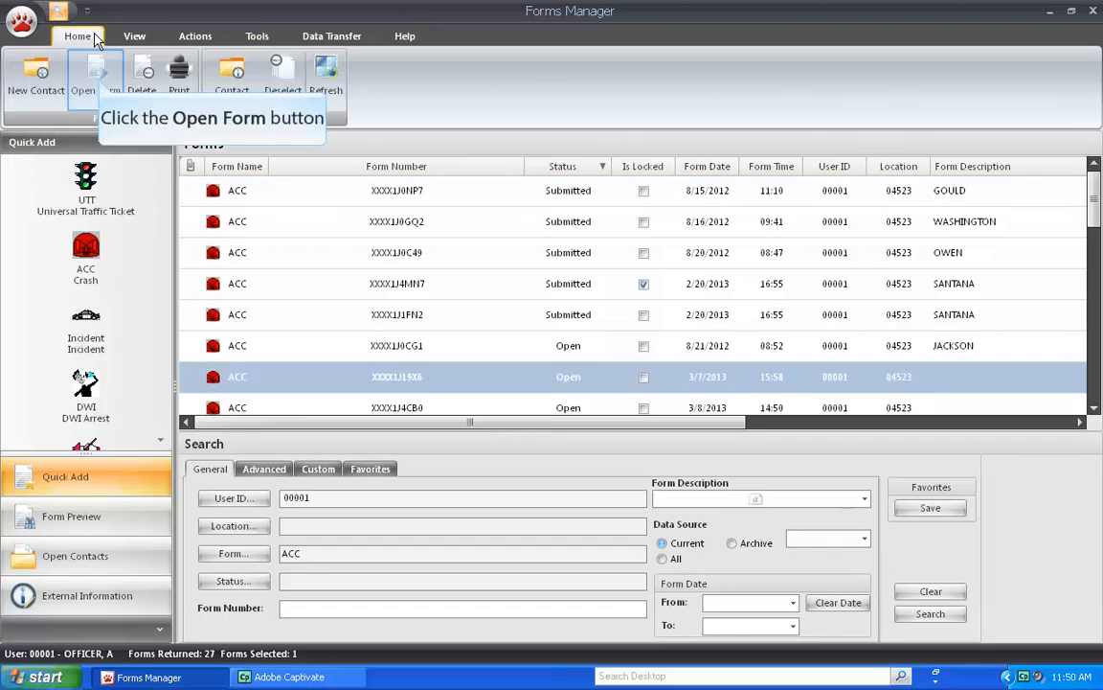
{"action": "left_click", "coordinate": [83, 77]}
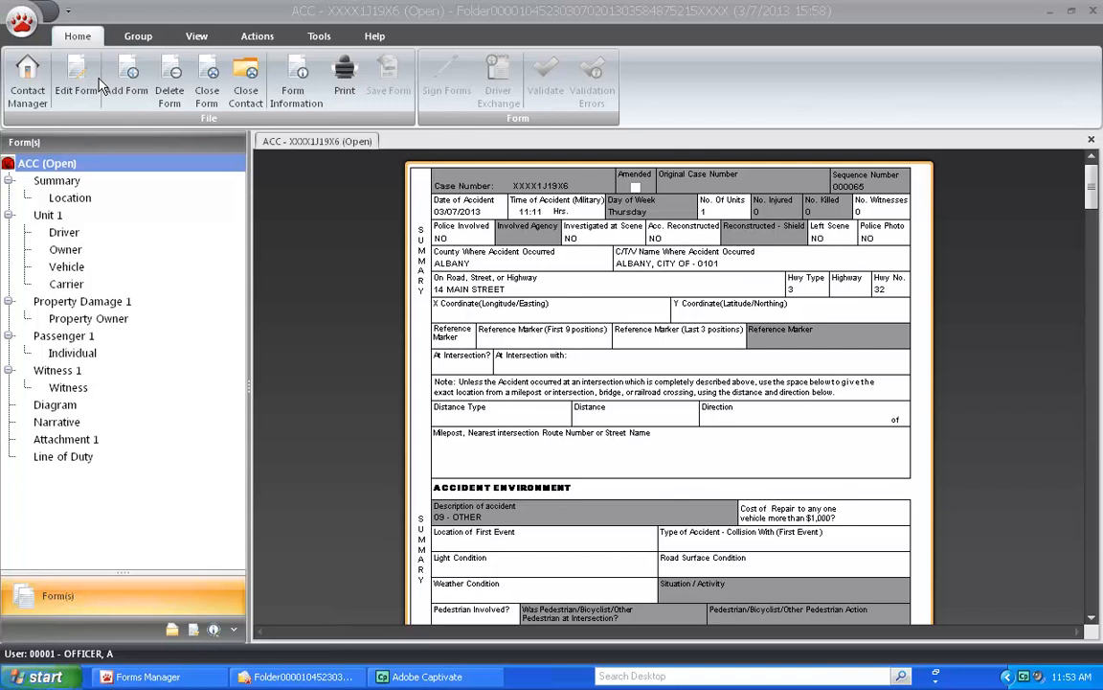
{"action": "mouse_move", "coordinate": [77, 77]}
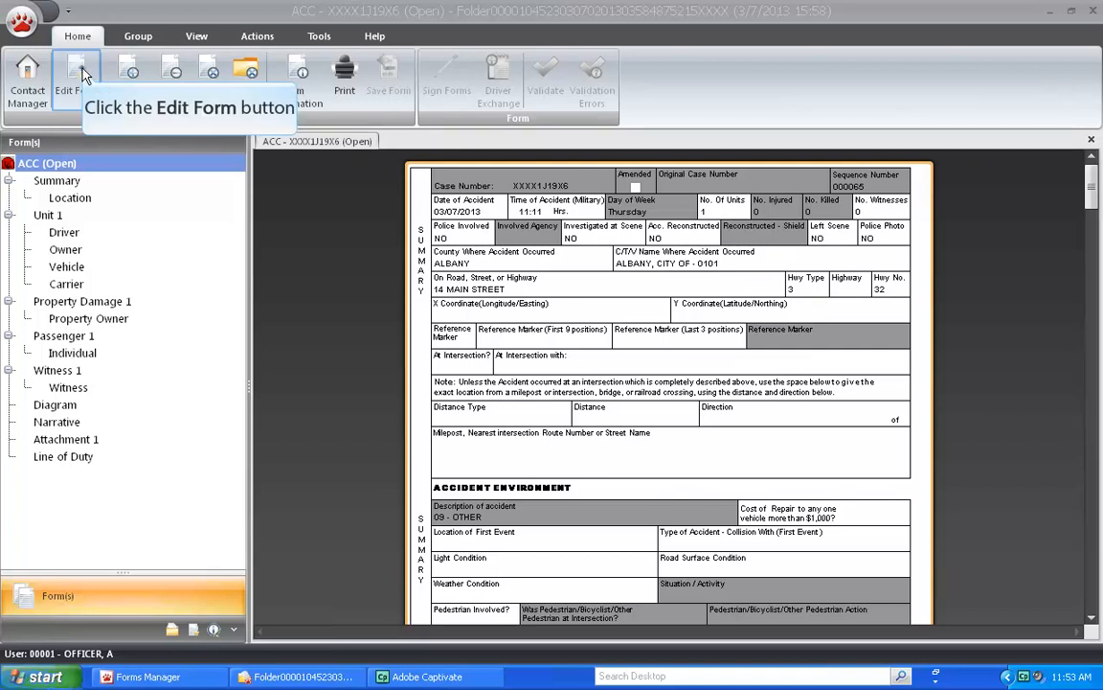
{"action": "left_click", "coordinate": [77, 76]}
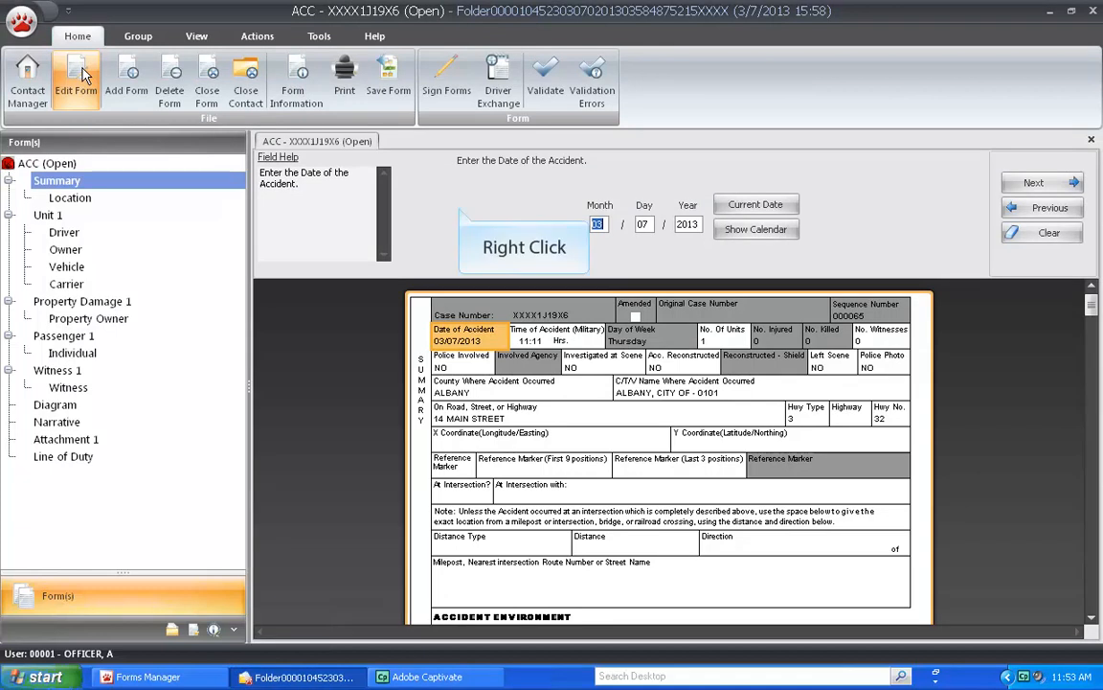
{"action": "mouse_move", "coordinate": [458, 189]}
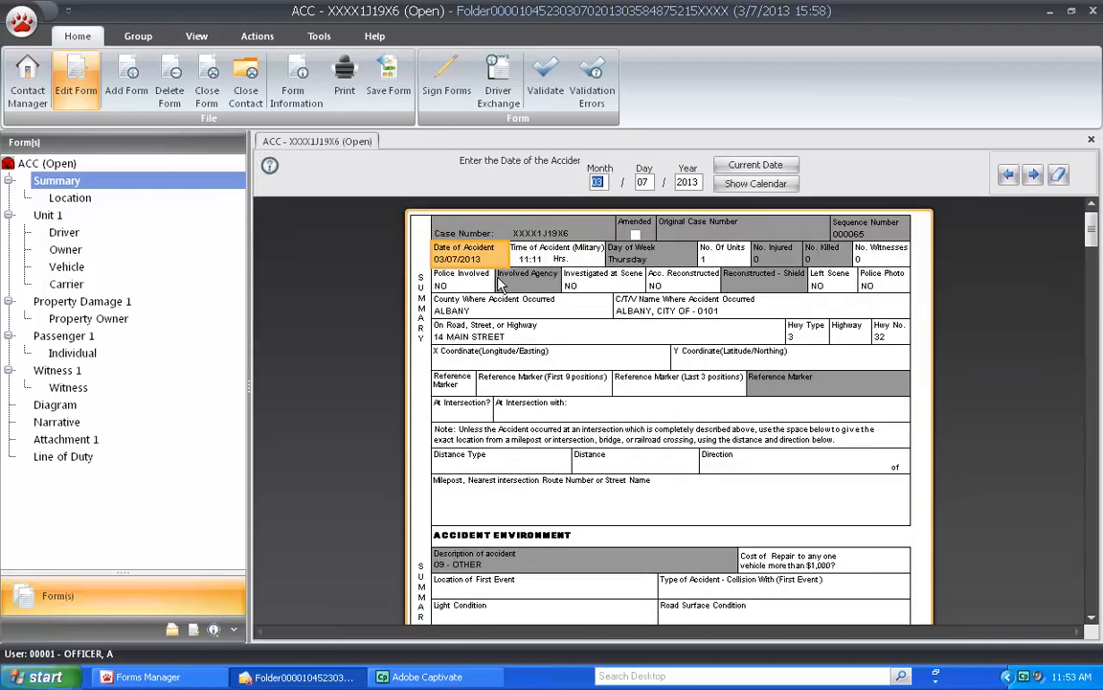
{"action": "mouse_move", "coordinate": [245, 81]}
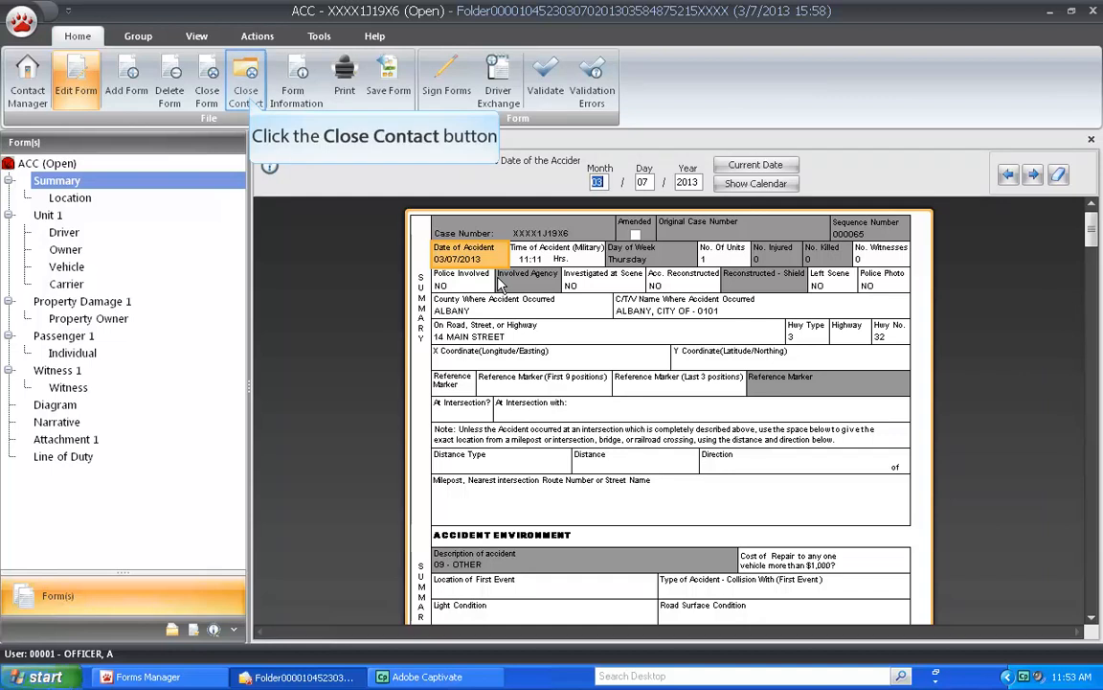